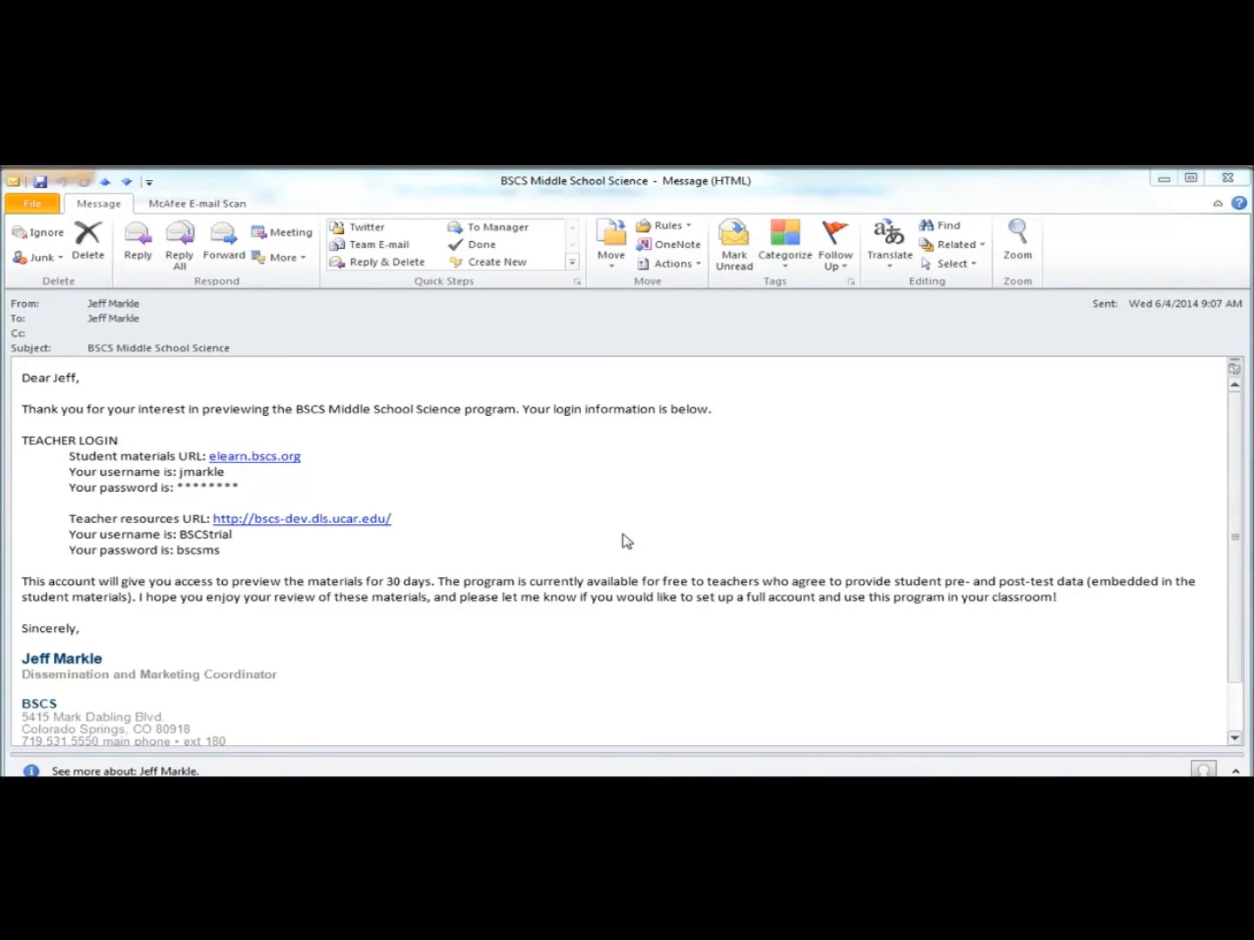
{"action": "mouse_move", "coordinate": [606, 544]}
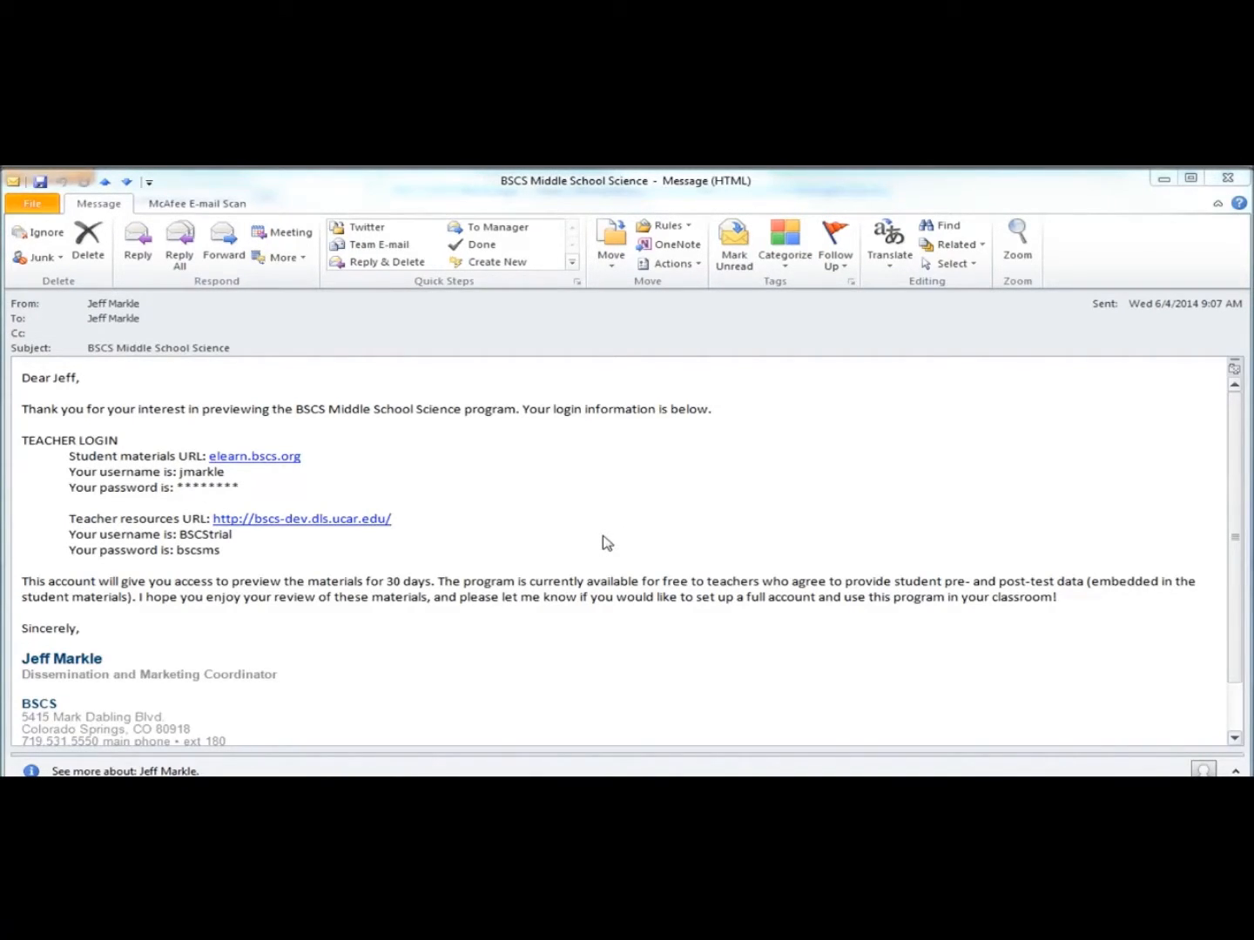
{"action": "mouse_move", "coordinate": [404, 539]}
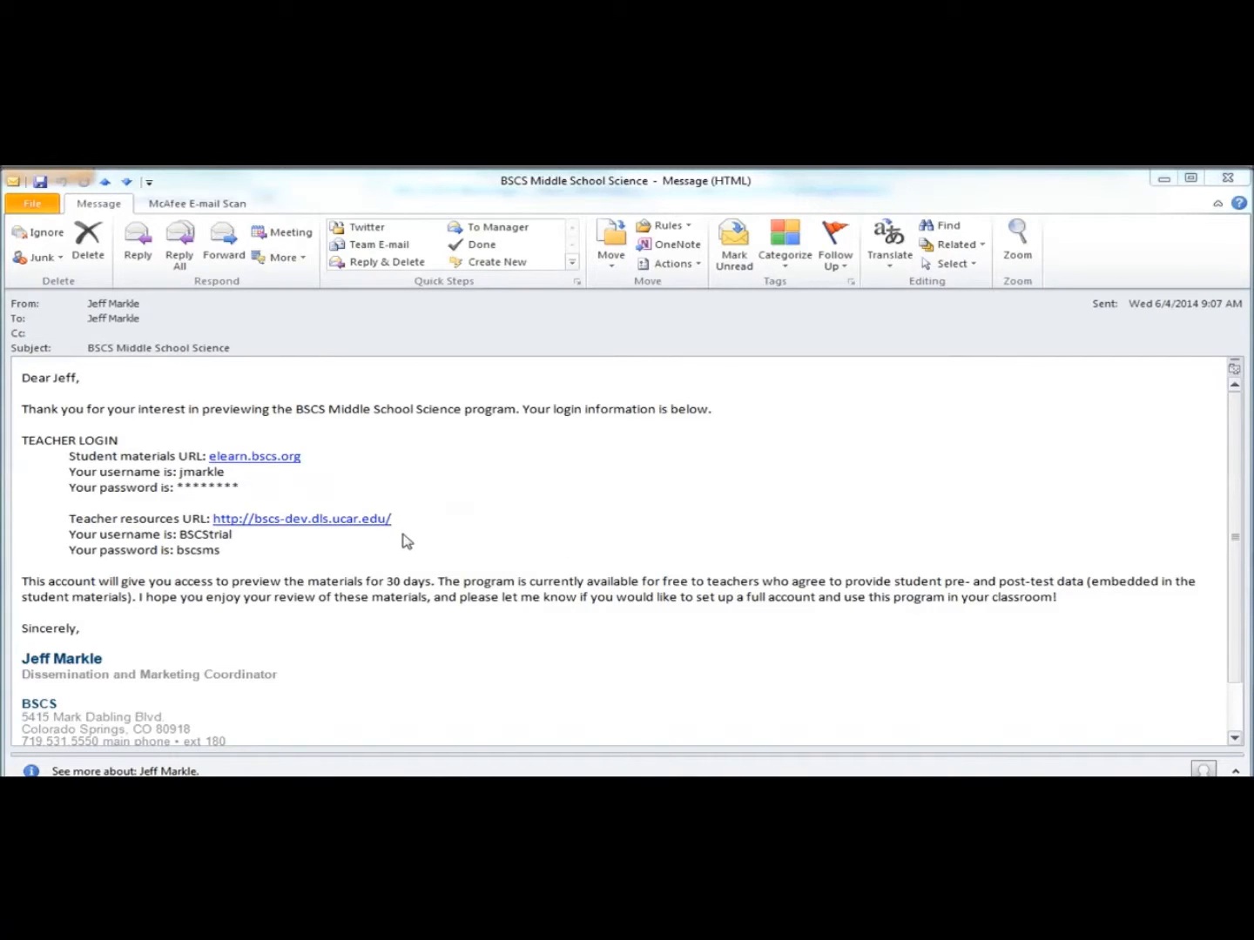
Sign in to the teacher CCS site and to elearn.bscs.org, showing eLearn home beside the Units of Study list
{"action": "left_click", "coordinate": [255, 457]}
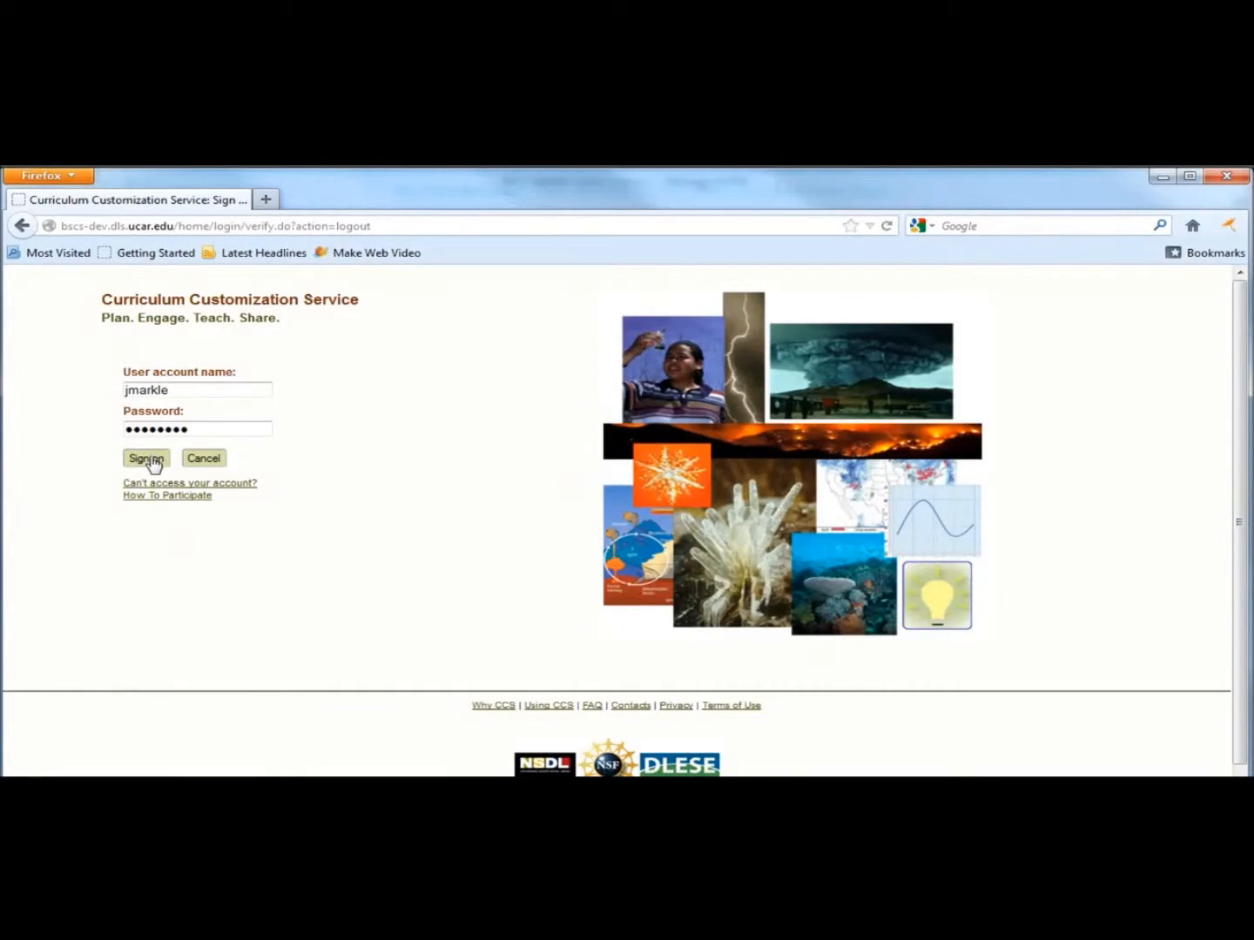
{"action": "left_click", "coordinate": [146, 458]}
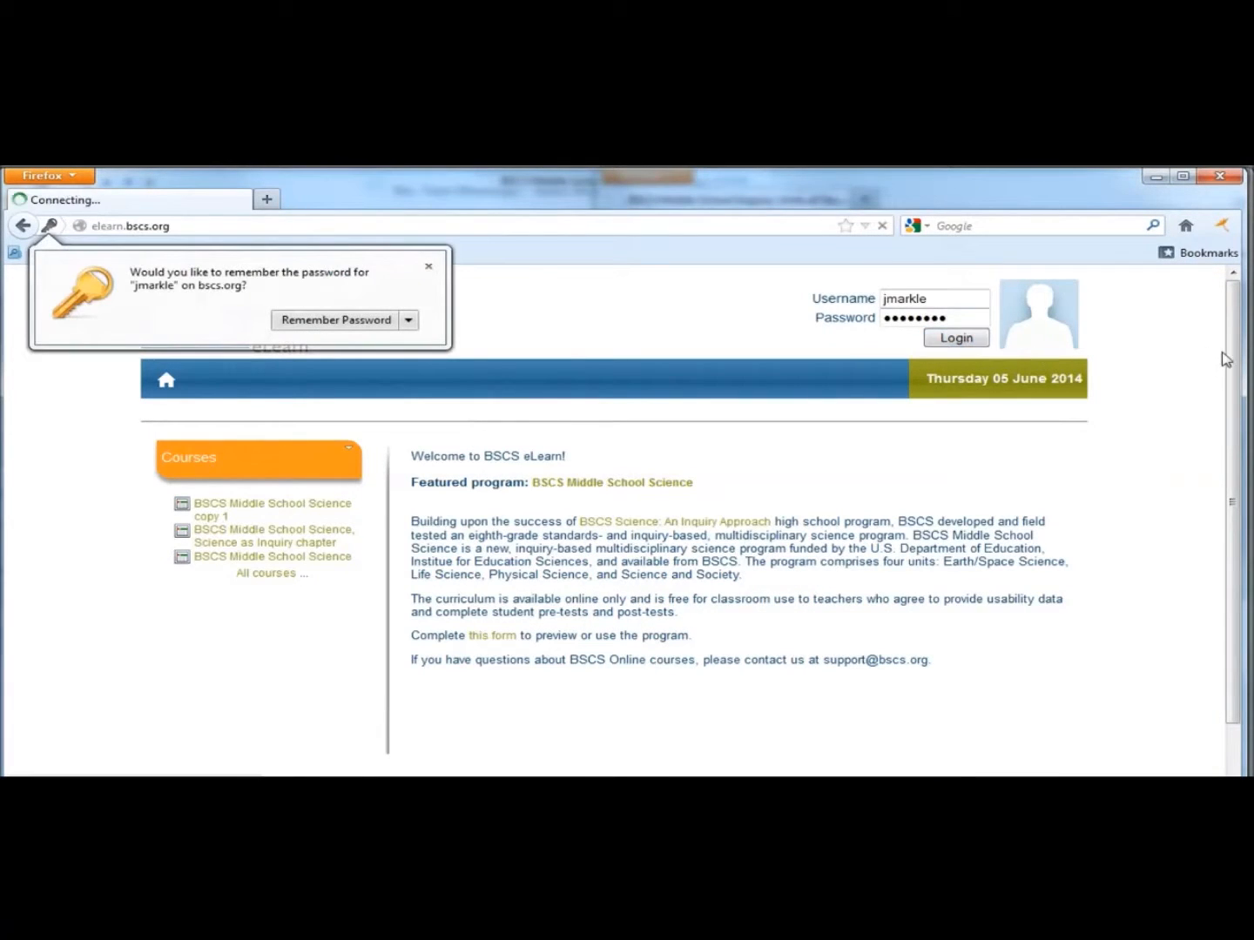
{"action": "left_click", "coordinate": [956, 338]}
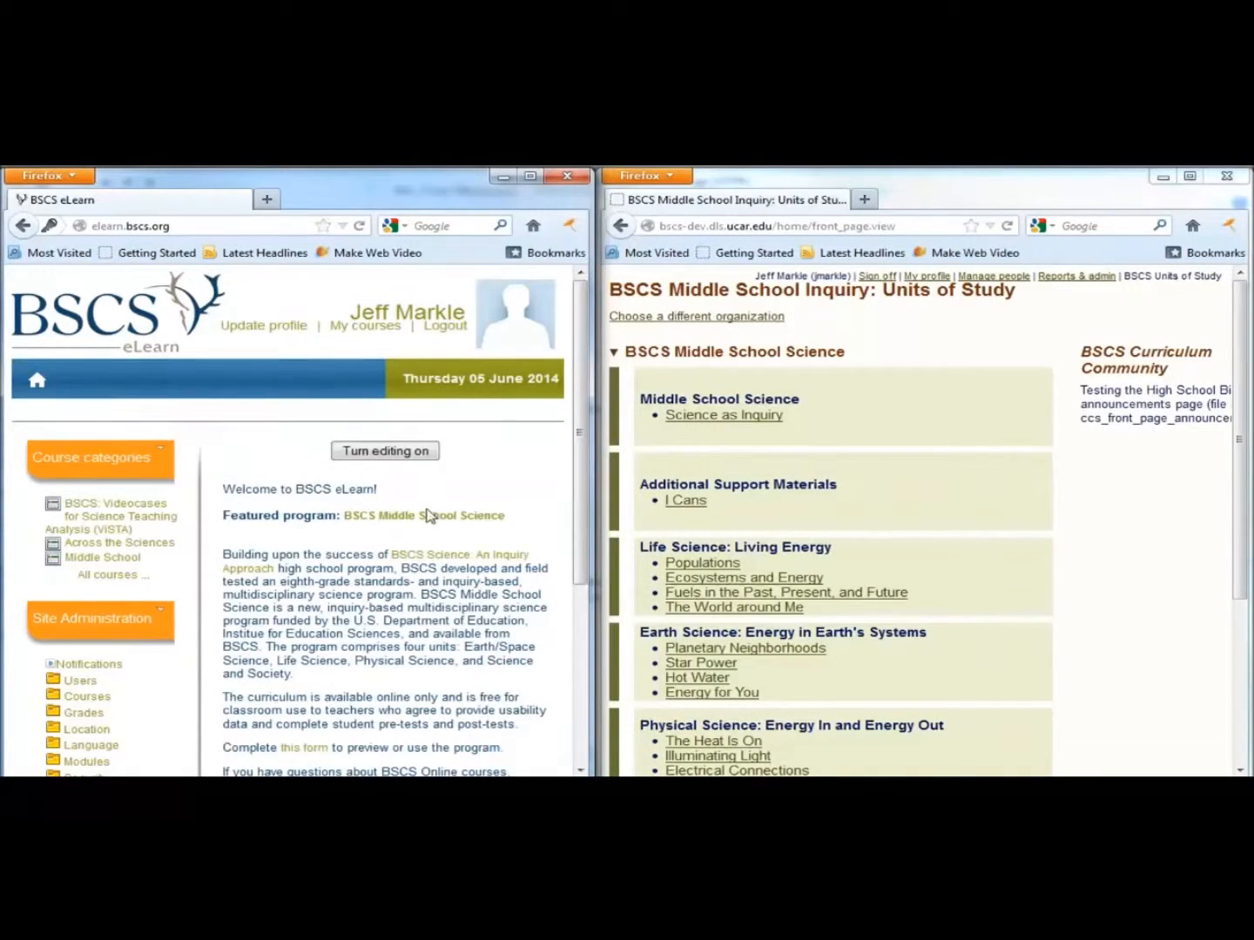
Open the featured BSCS Middle School Science course and expand its Science as Inquiry chapter activities
{"action": "left_click", "coordinate": [425, 515]}
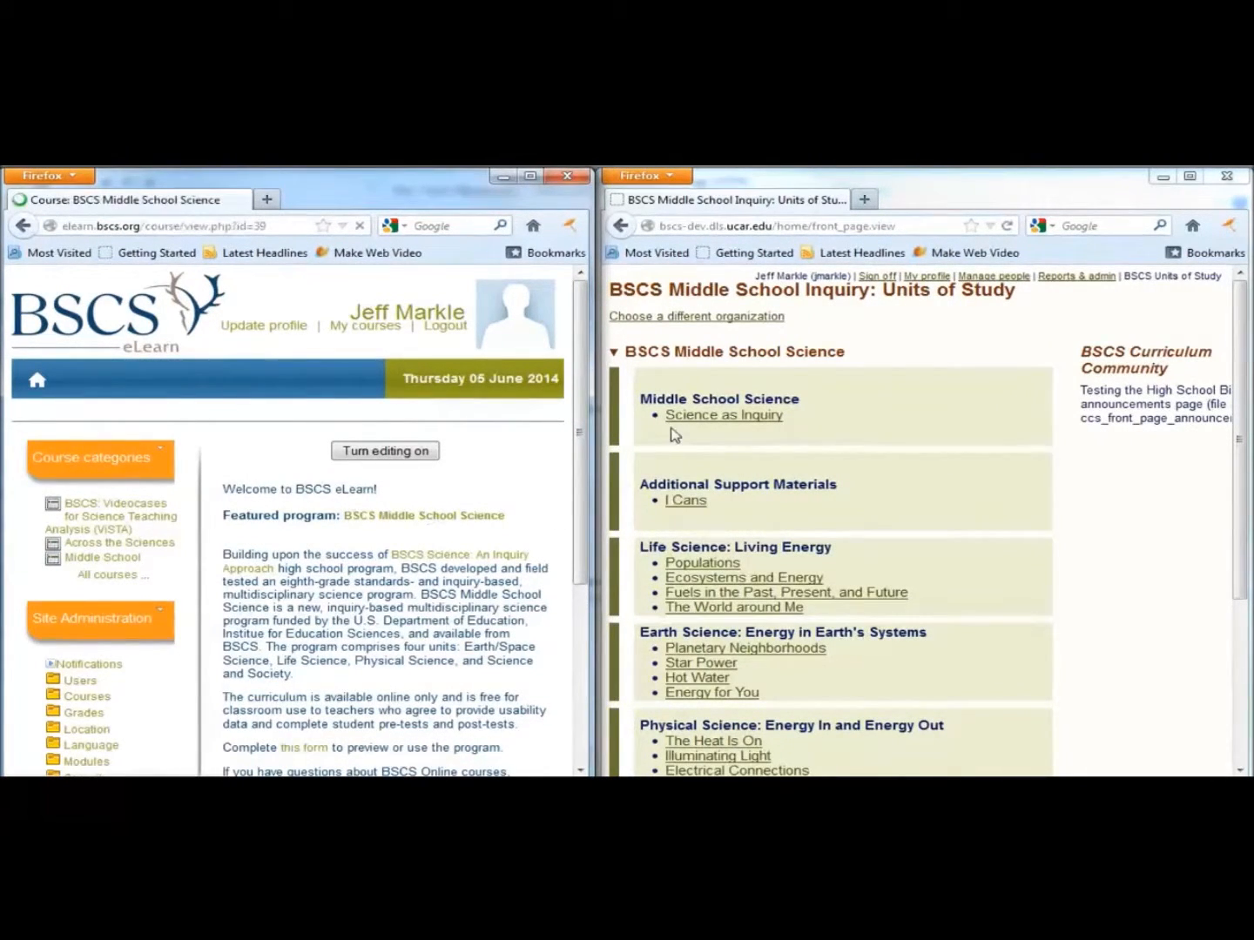
{"action": "left_click", "coordinate": [723, 415]}
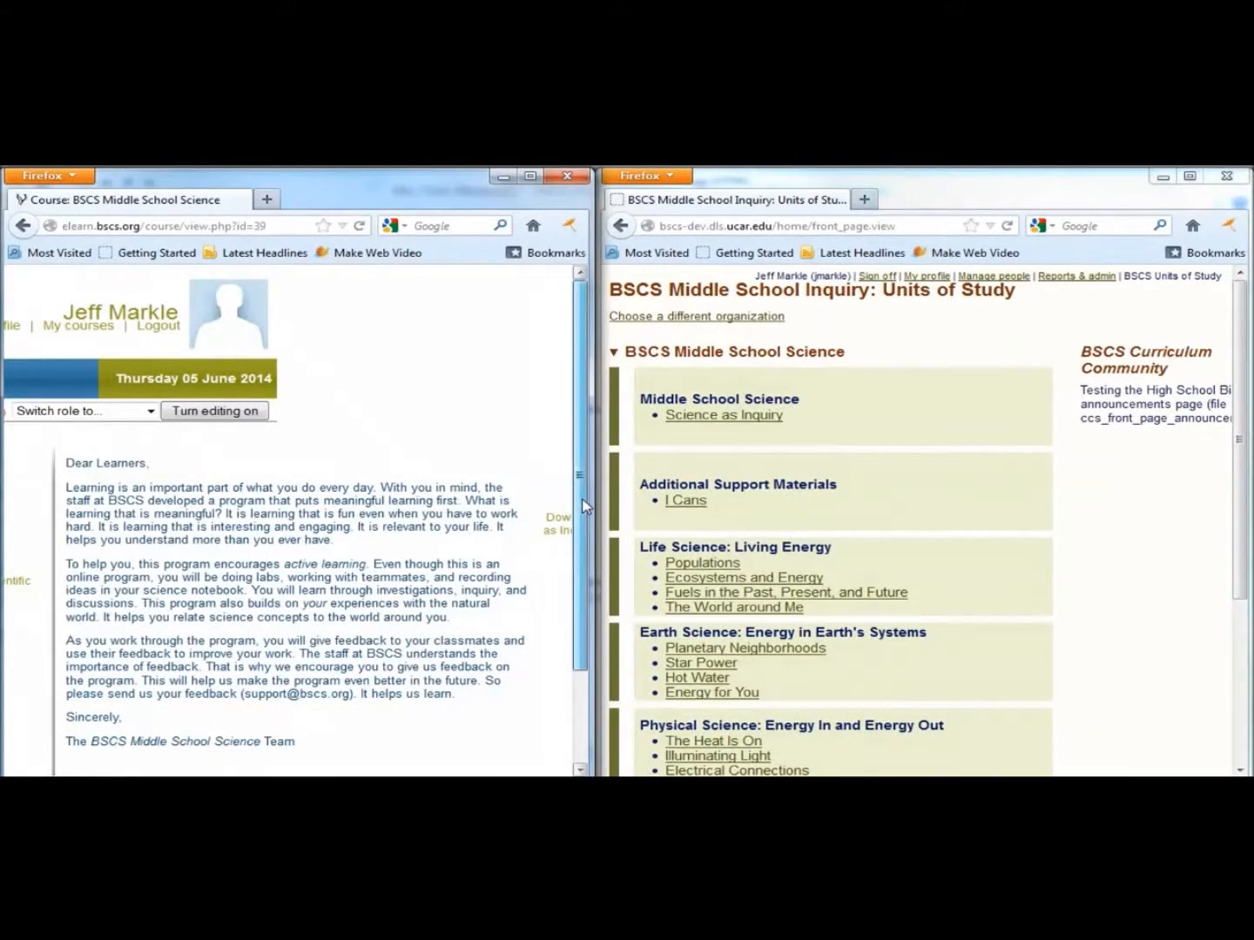
{"action": "scroll", "scroll_direction": "down", "scroll_amount": 3}
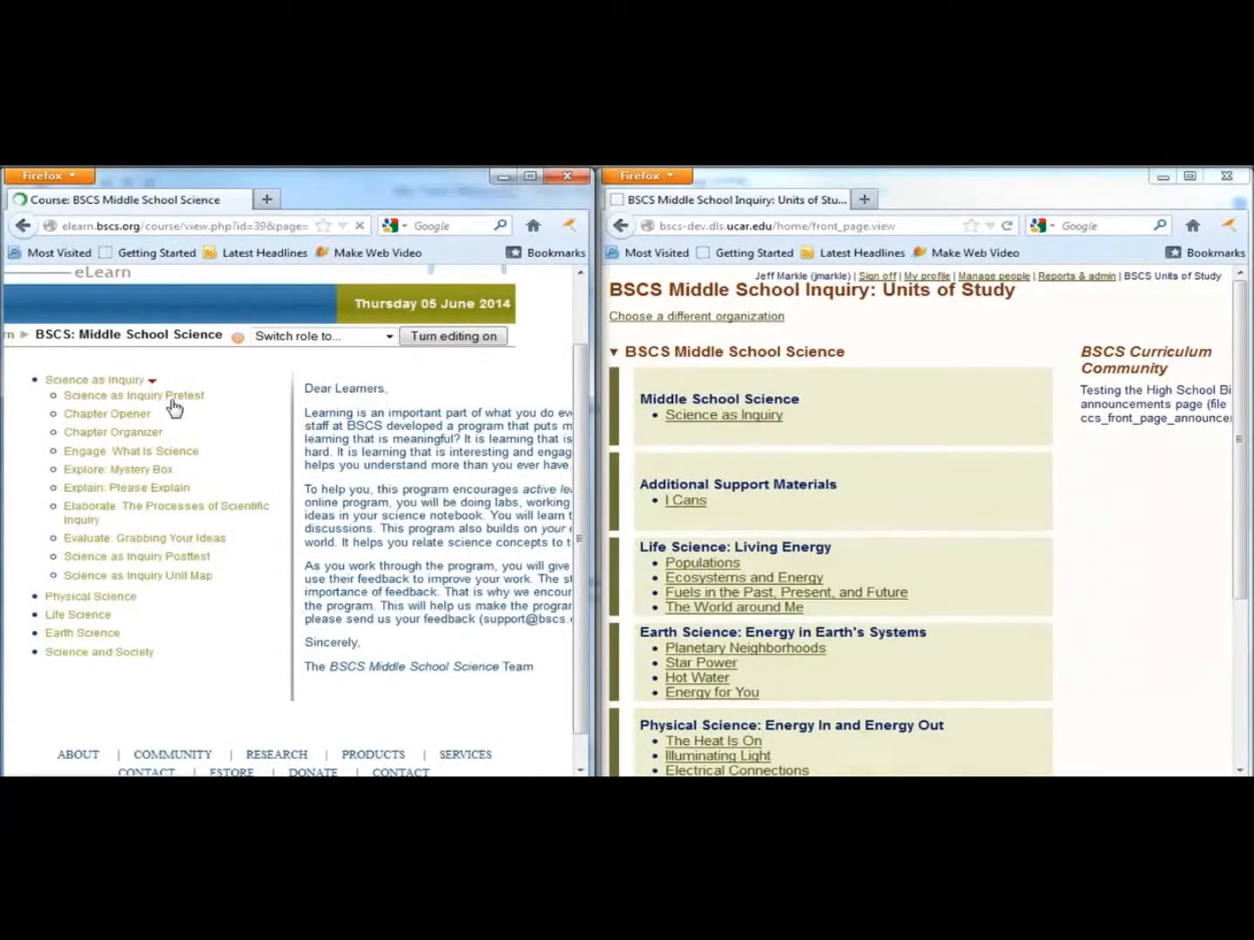
Show the student Science as Inquiry chapter opener and the teacher unit page with its Big Idea expanded
{"action": "left_click", "coordinate": [133, 393]}
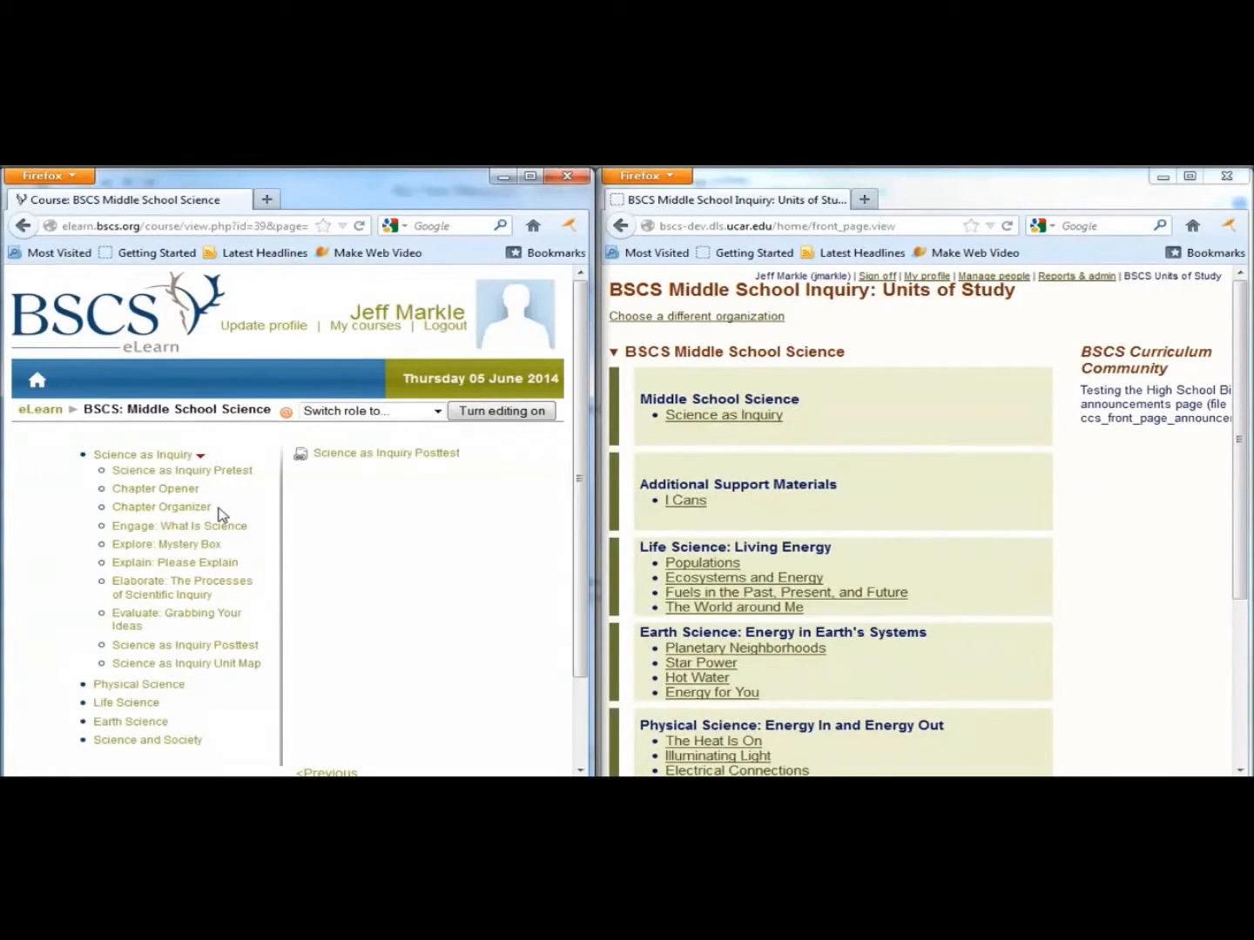
{"action": "mouse_move", "coordinate": [178, 495]}
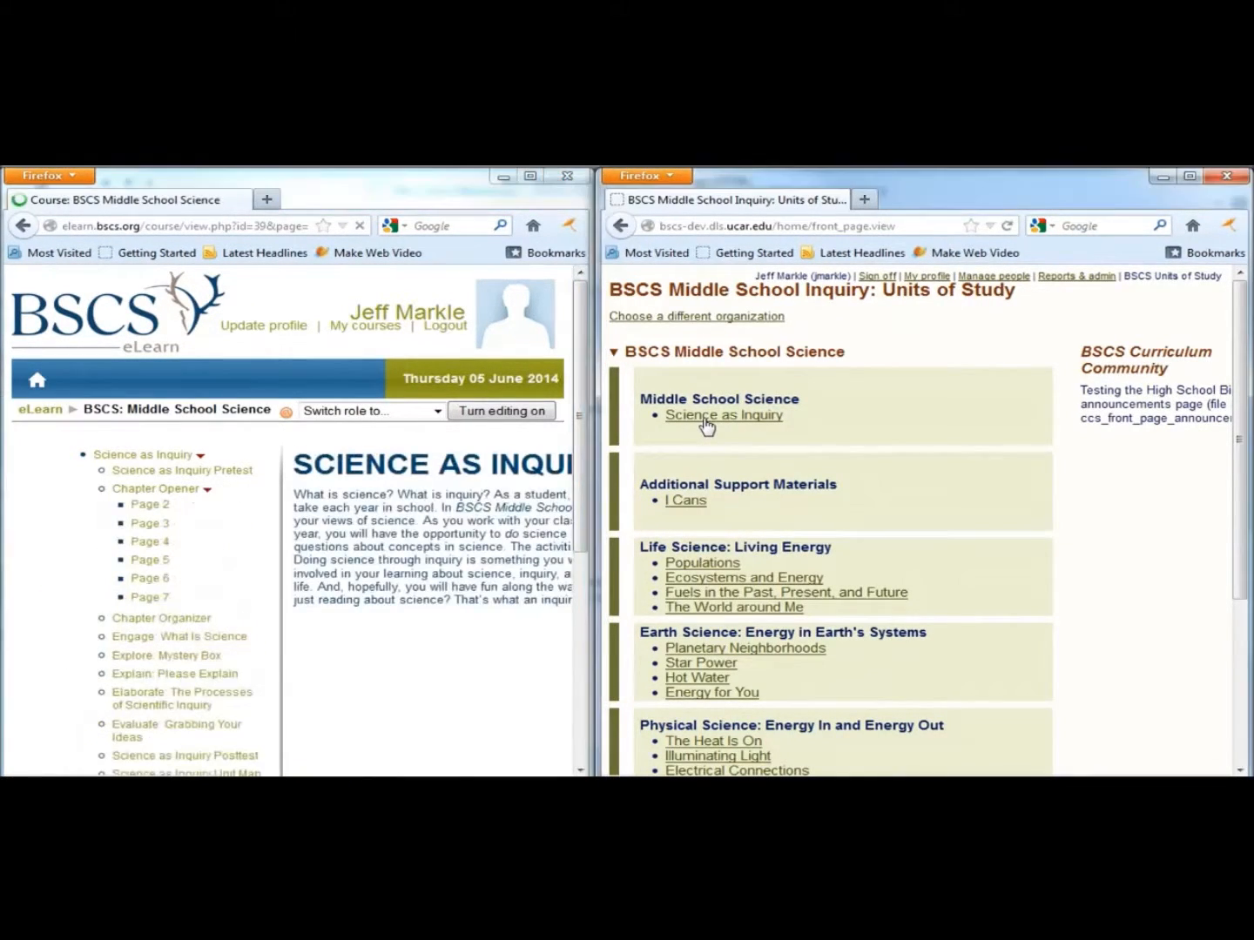
{"action": "left_click", "coordinate": [723, 415]}
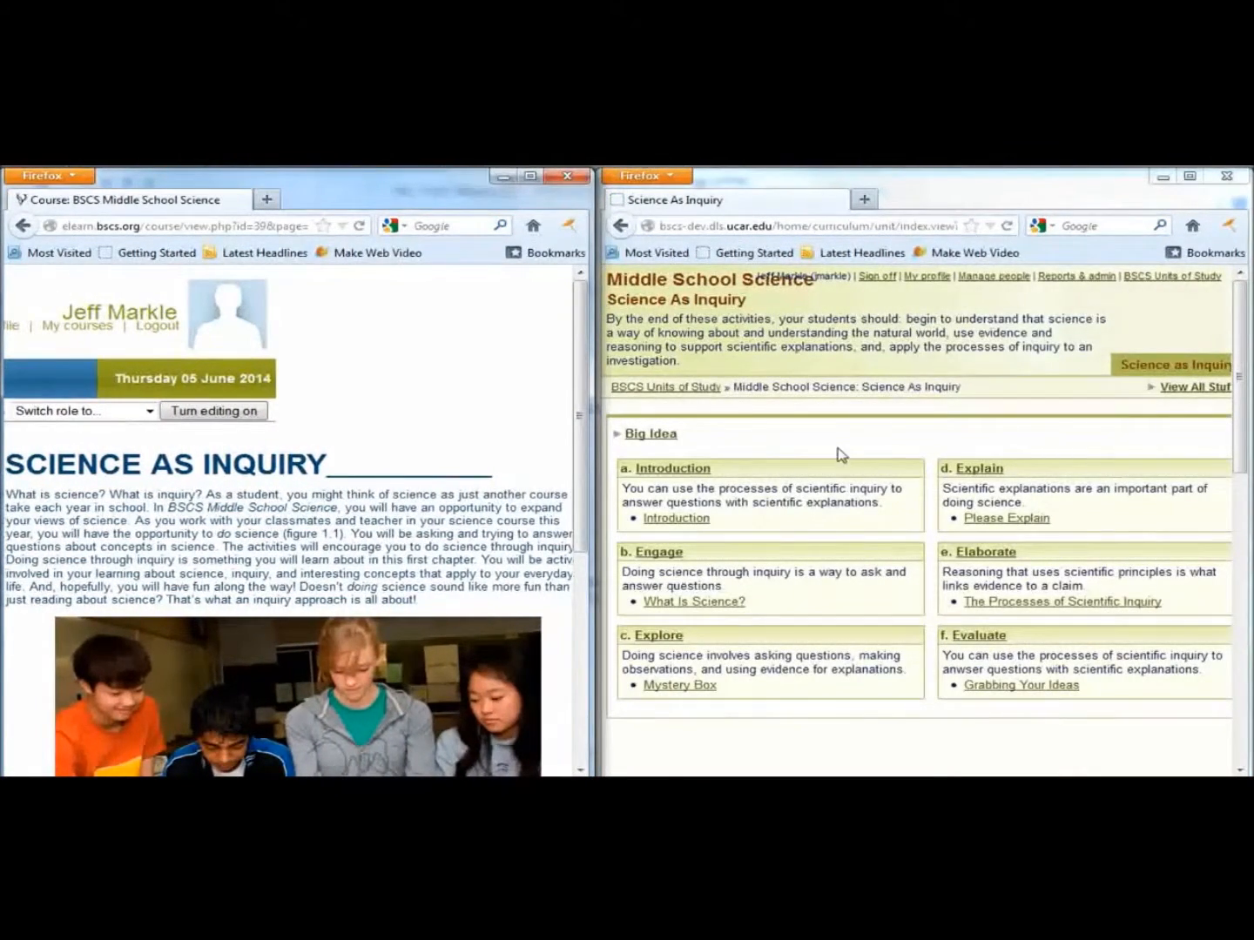
{"action": "left_click", "coordinate": [649, 433]}
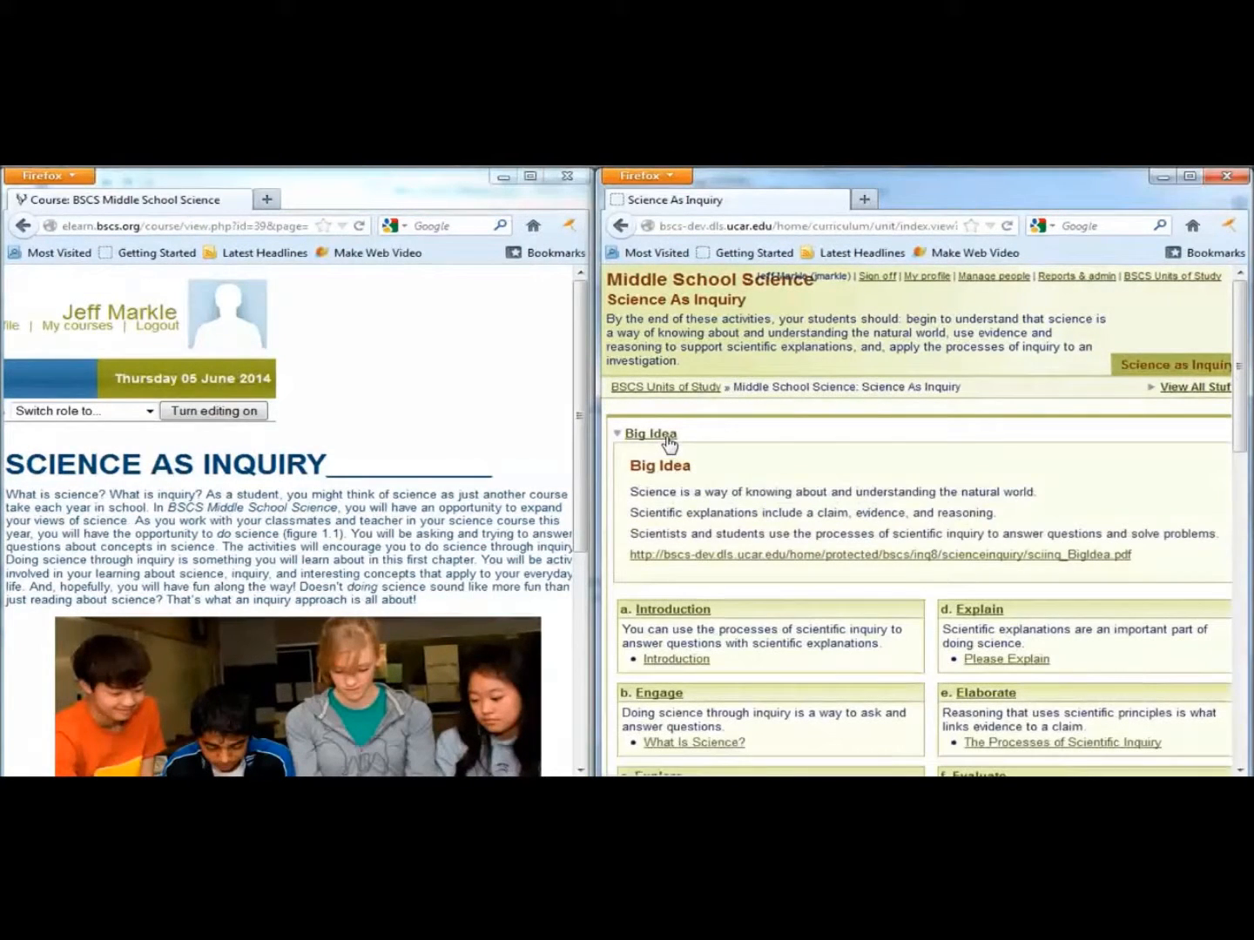
{"action": "mouse_move", "coordinate": [815, 470]}
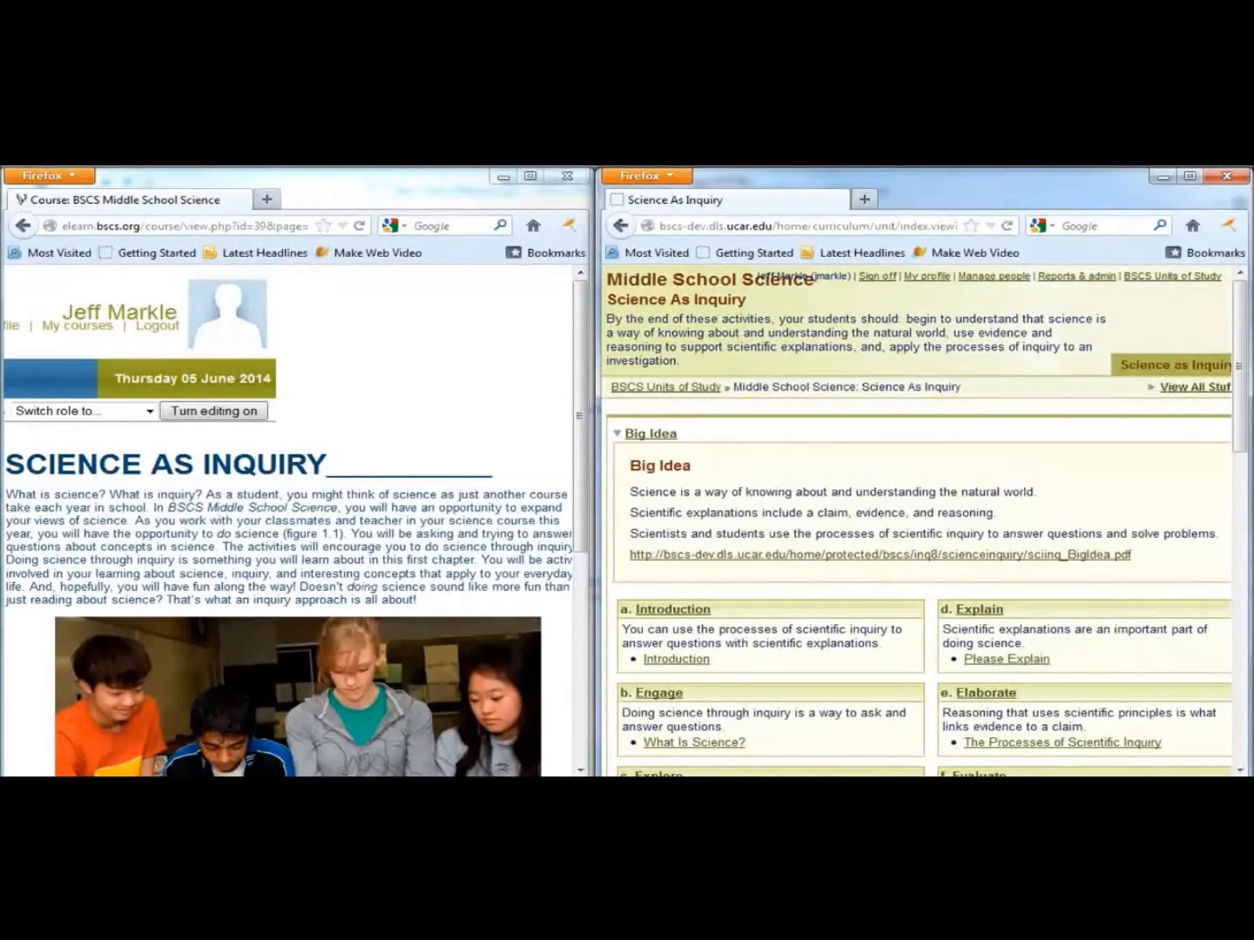
{"action": "mouse_move", "coordinate": [364, 762]}
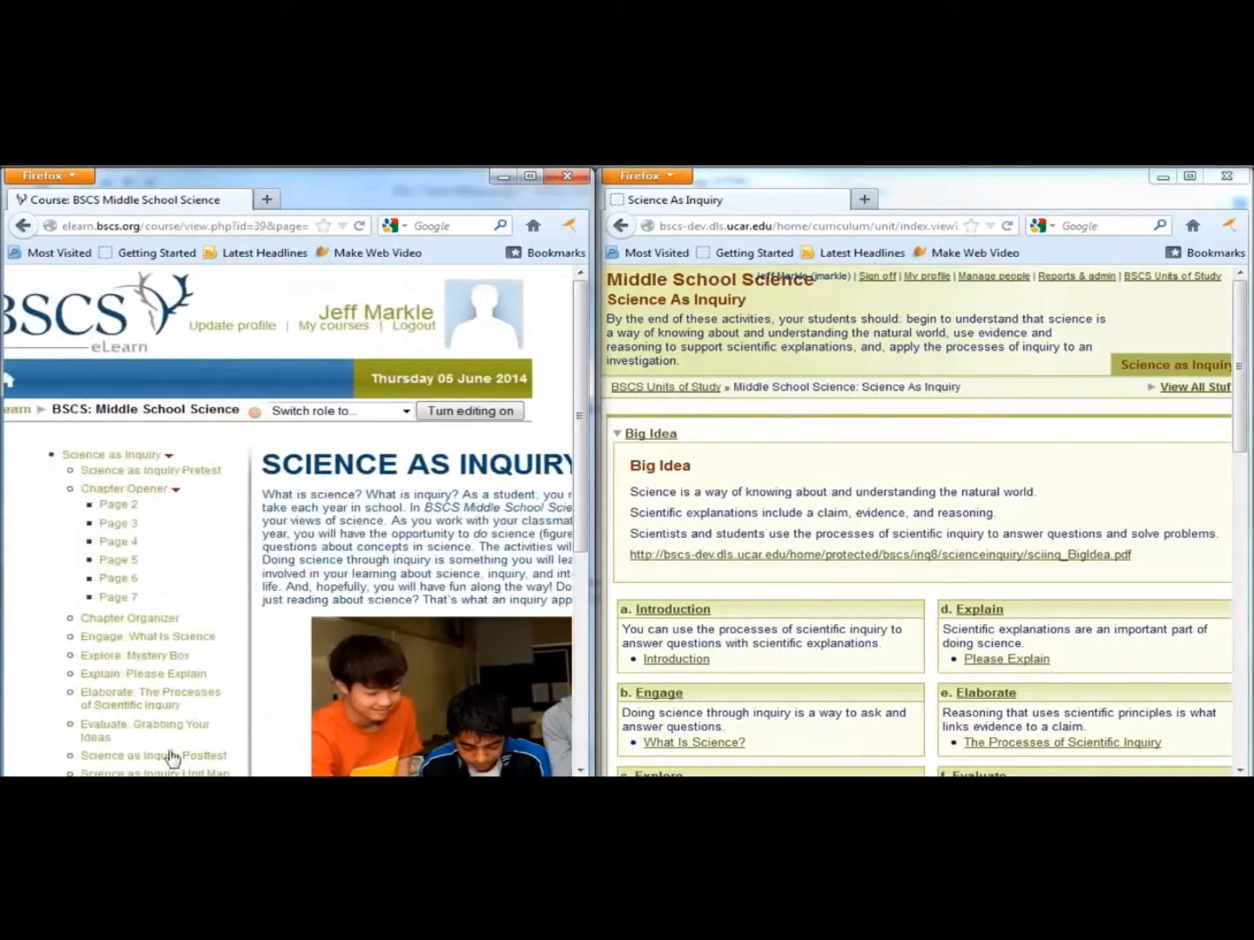
{"action": "mouse_move", "coordinate": [693, 561]}
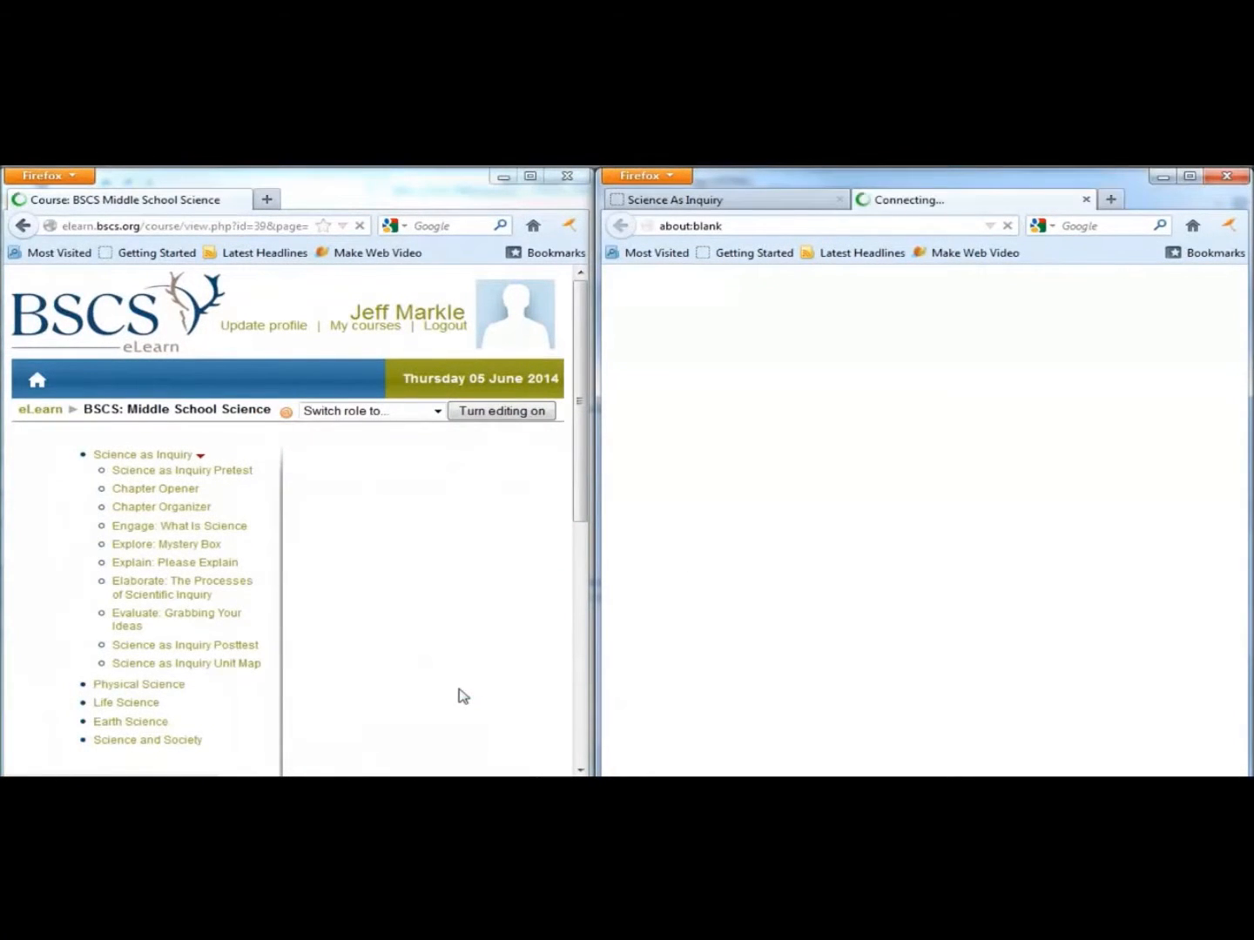
Show the Chapter Organizer concept map beside sciinq_BigIdea.pdf, read through it, then close the PDF
{"action": "left_click", "coordinate": [160, 505]}
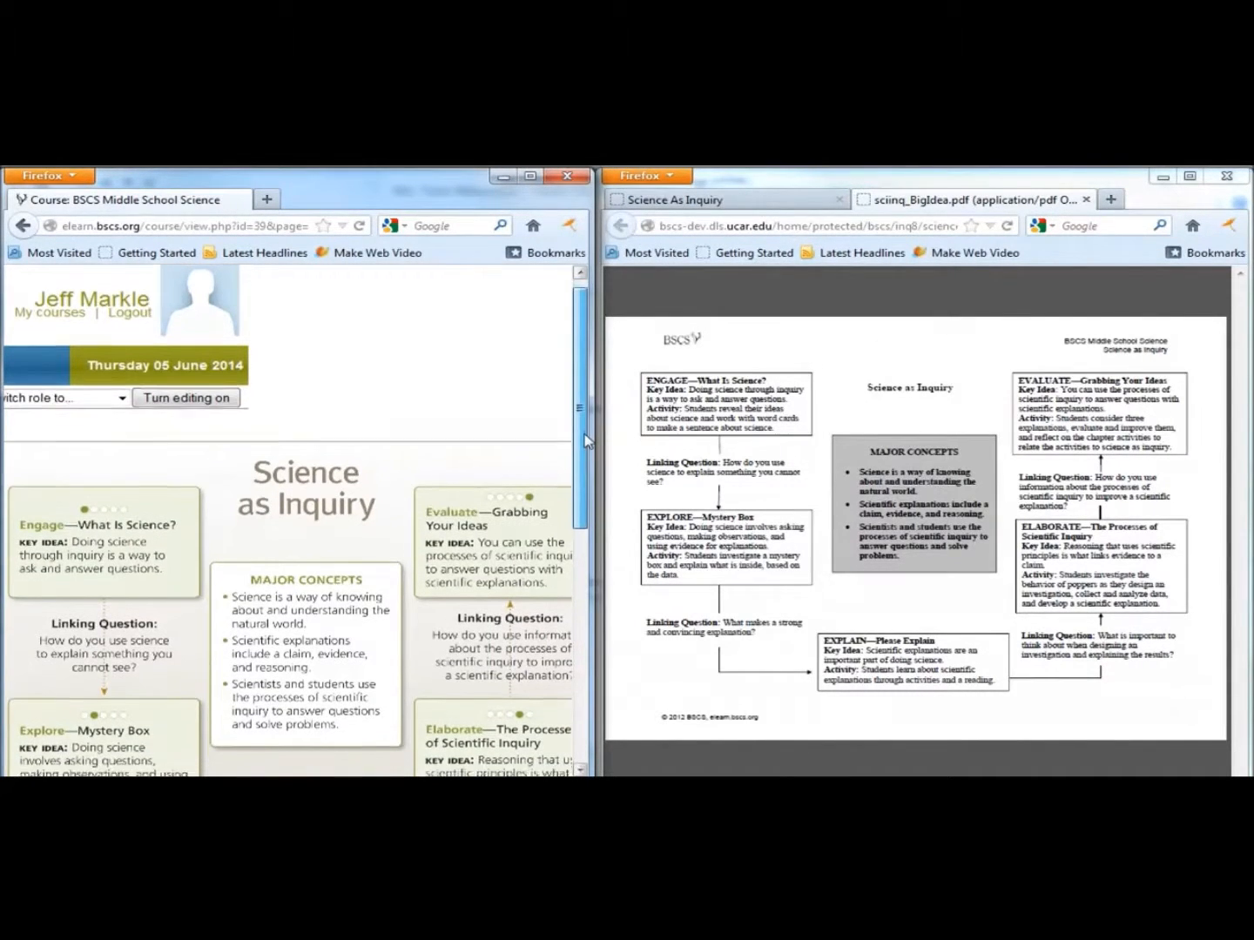
{"action": "scroll", "scroll_direction": "down", "scroll_amount": 3}
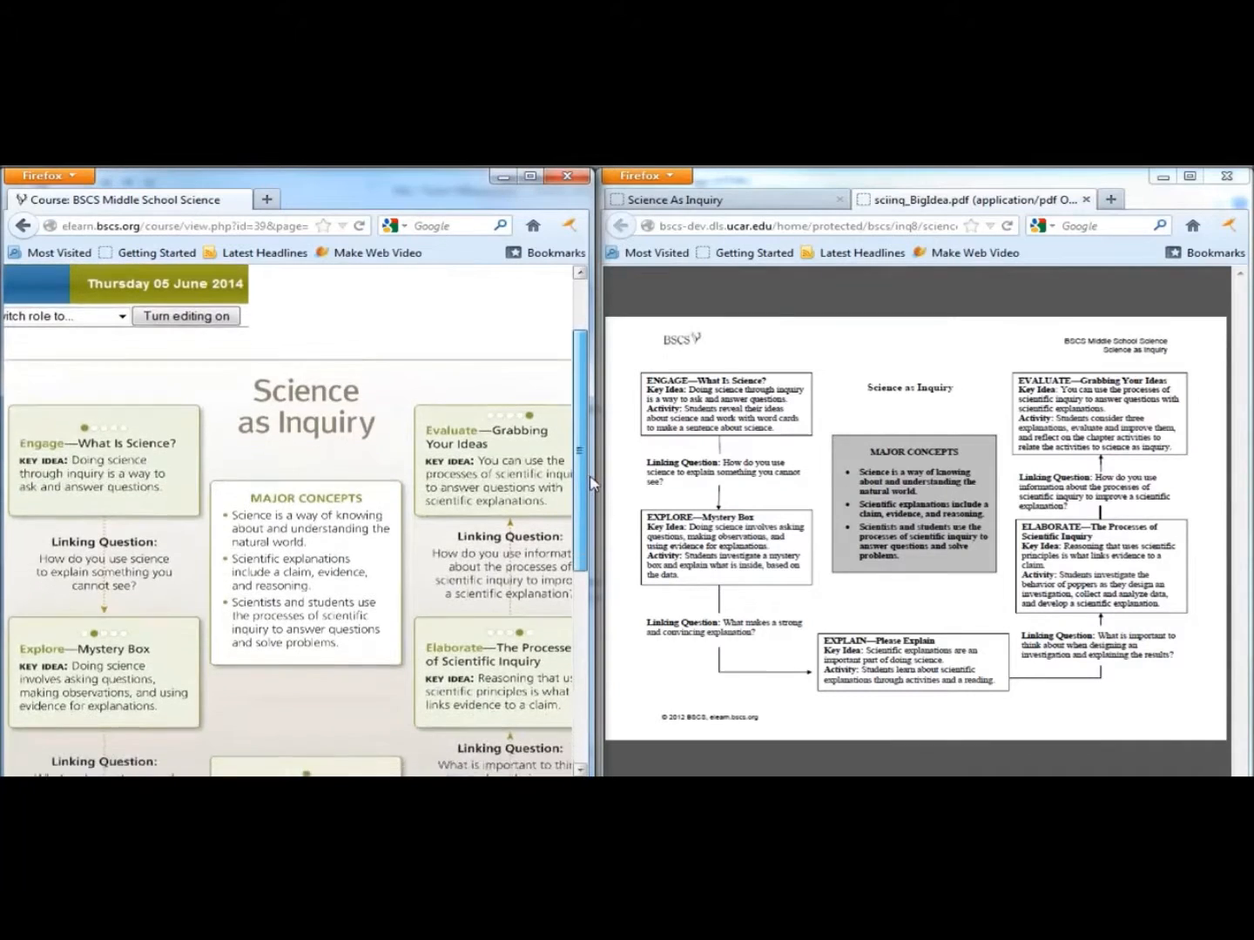
{"action": "scroll", "scroll_direction": "down", "scroll_amount": 3}
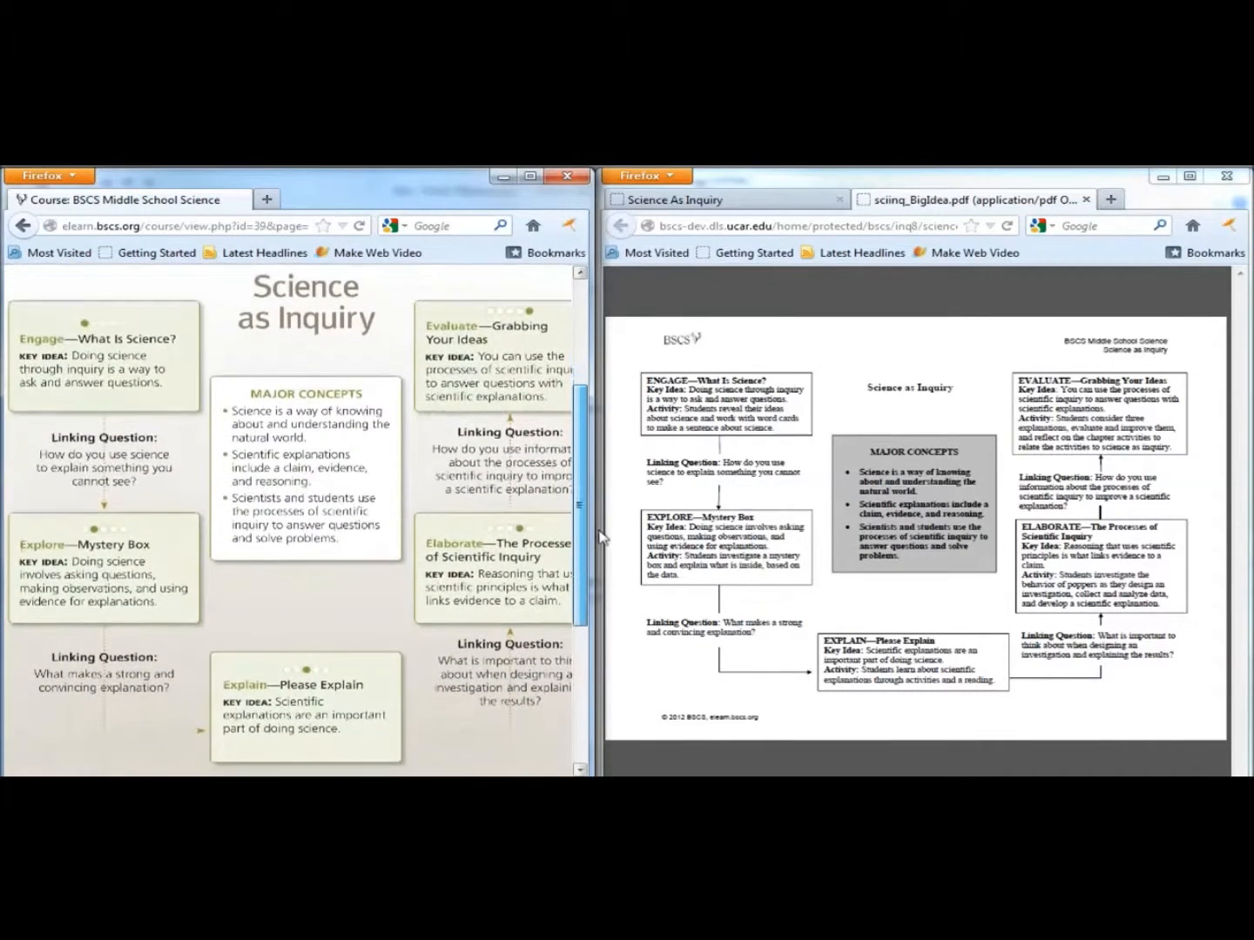
{"action": "scroll", "scroll_direction": "down", "scroll_amount": 3}
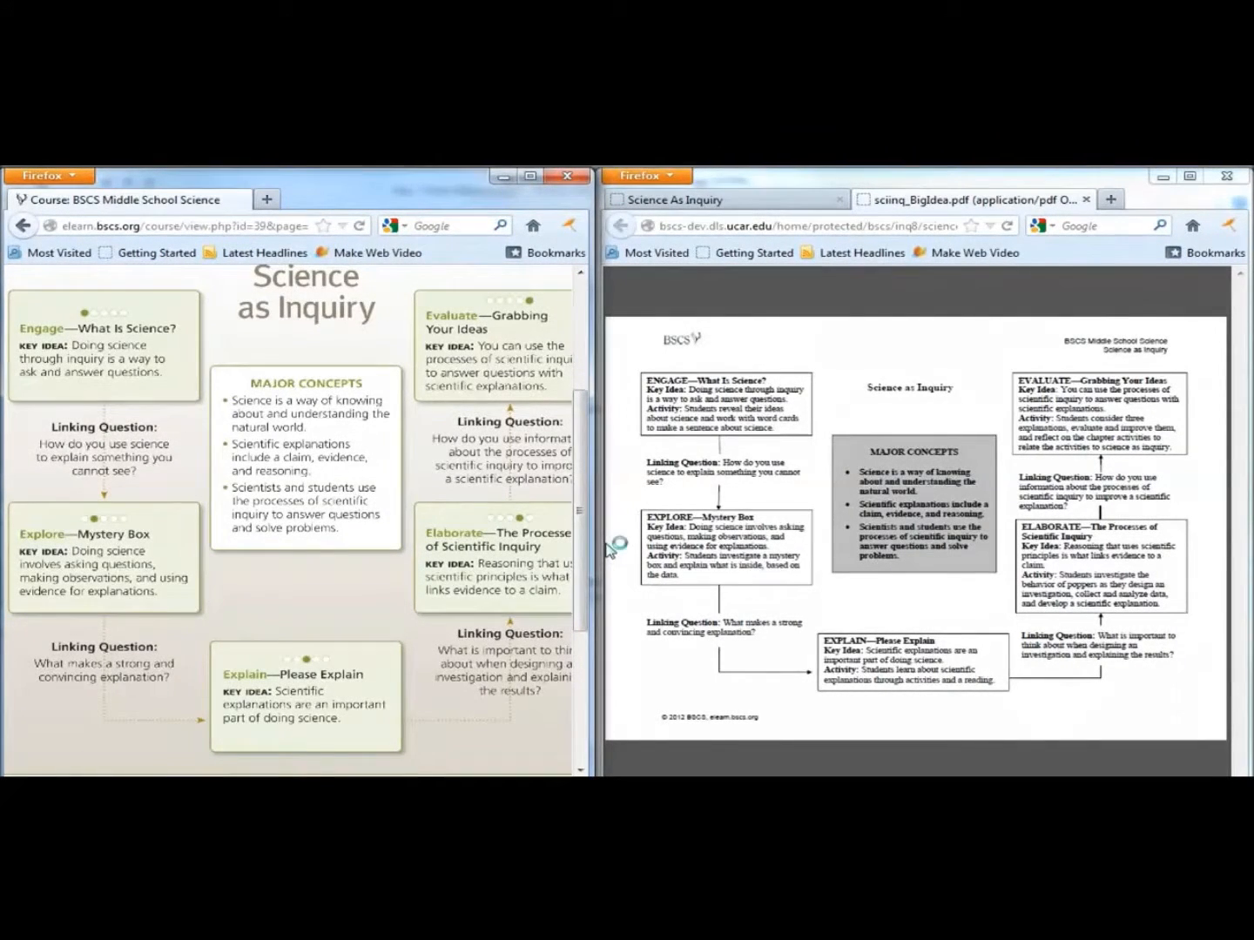
{"action": "mouse_move", "coordinate": [761, 323]}
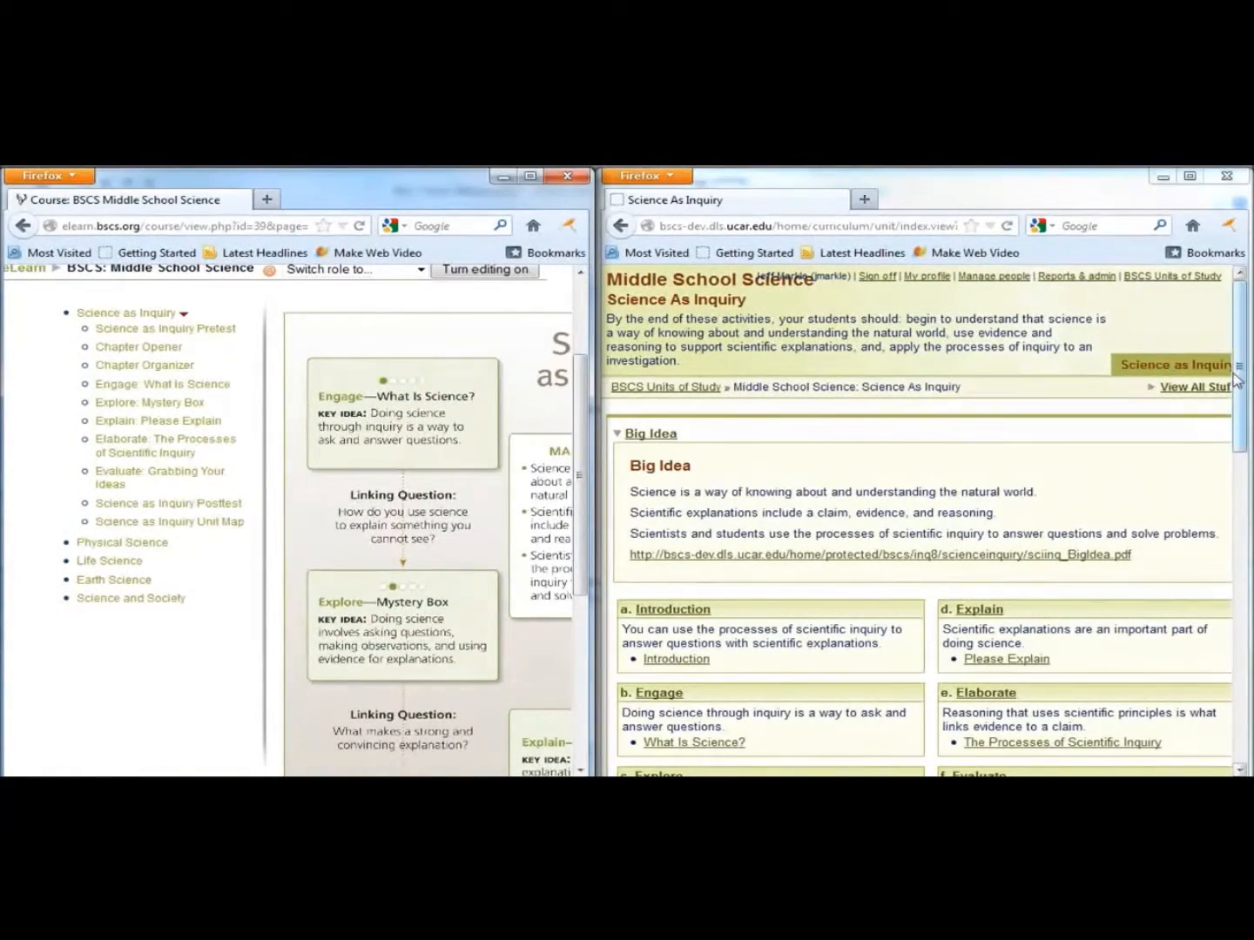
{"action": "scroll", "scroll_direction": "down", "scroll_amount": 3}
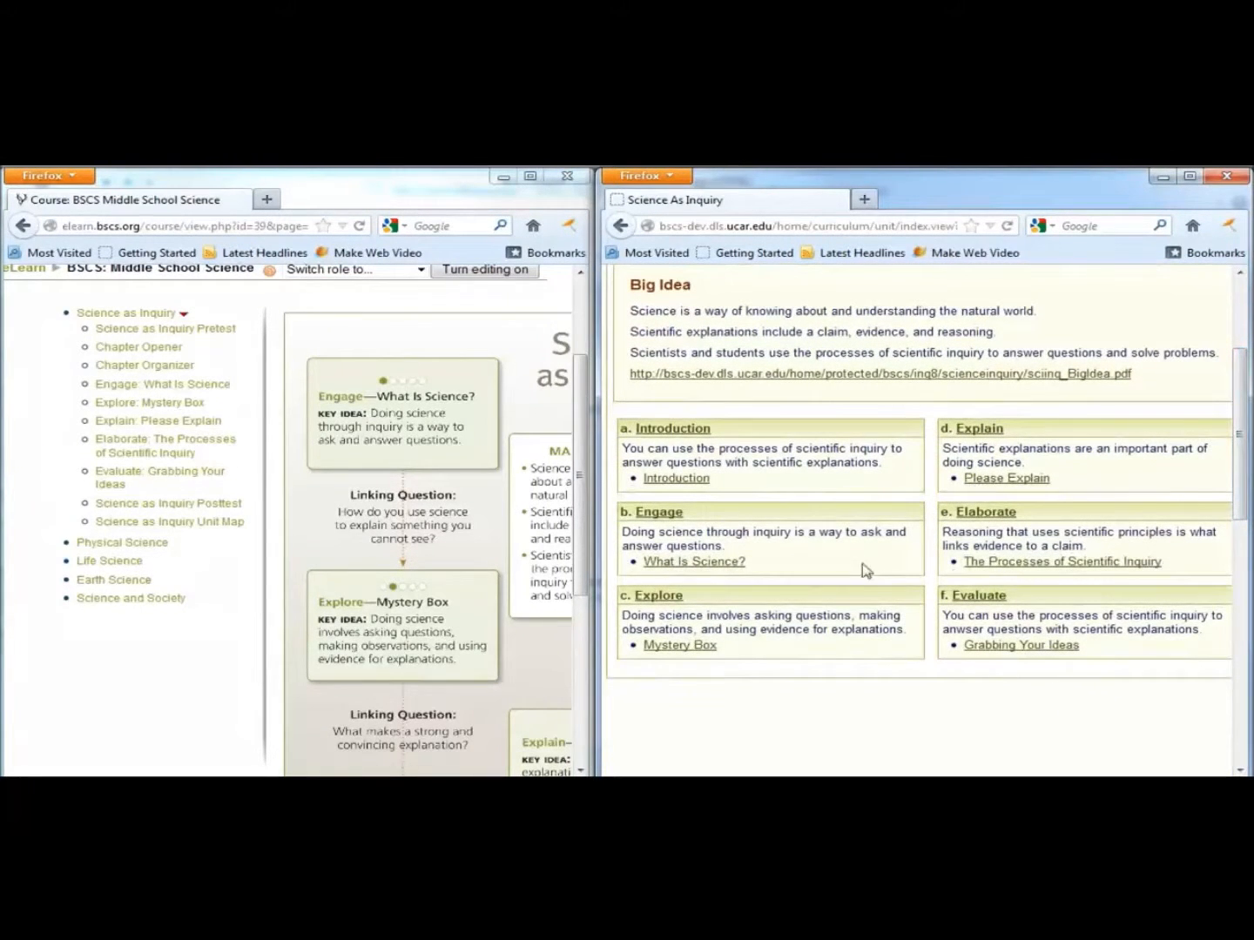
{"action": "mouse_move", "coordinate": [933, 630]}
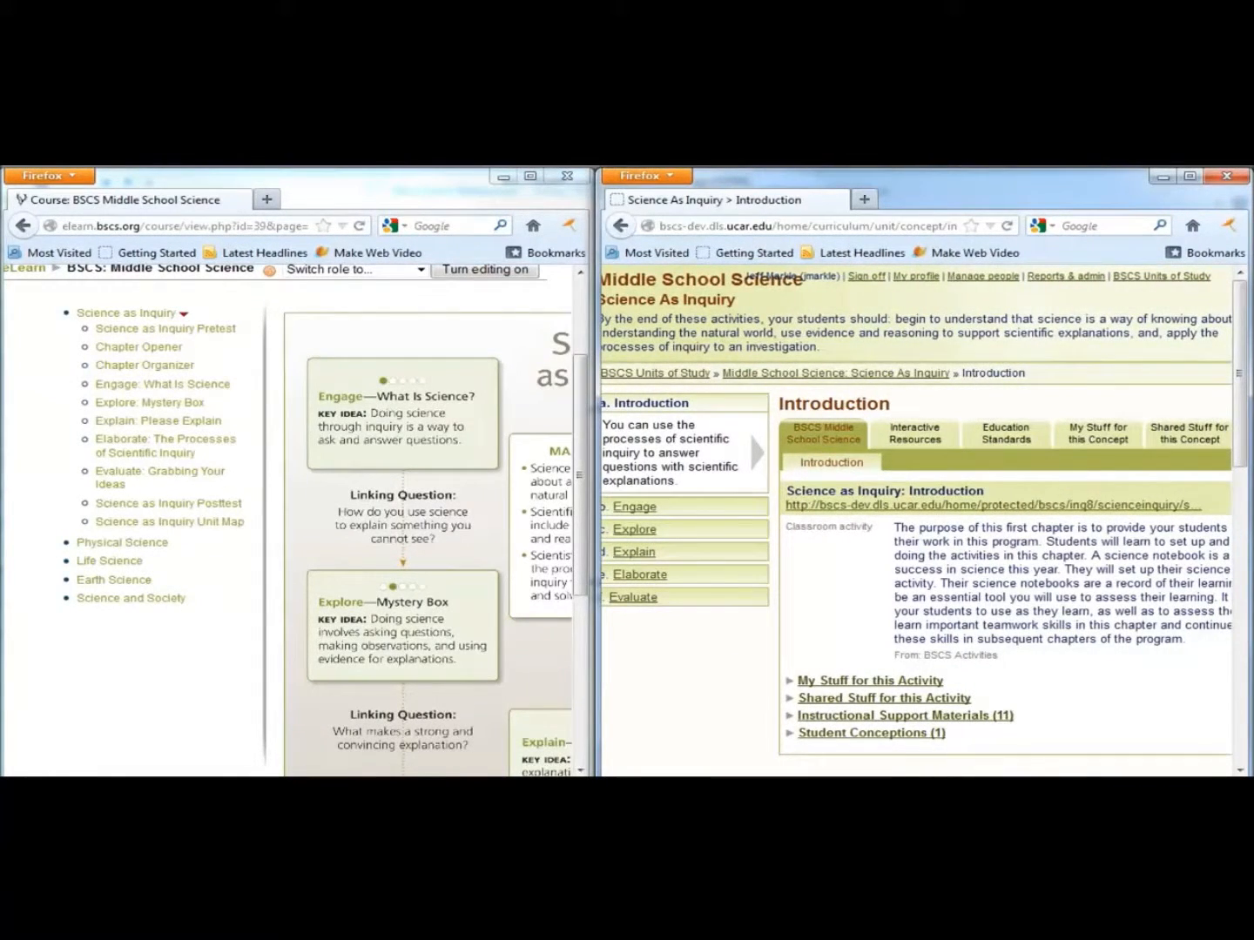
Expand the Instructional Support Materials and read bscs5E.pdf down to page 3's Engage and Explore descriptions
{"action": "left_click", "coordinate": [904, 714]}
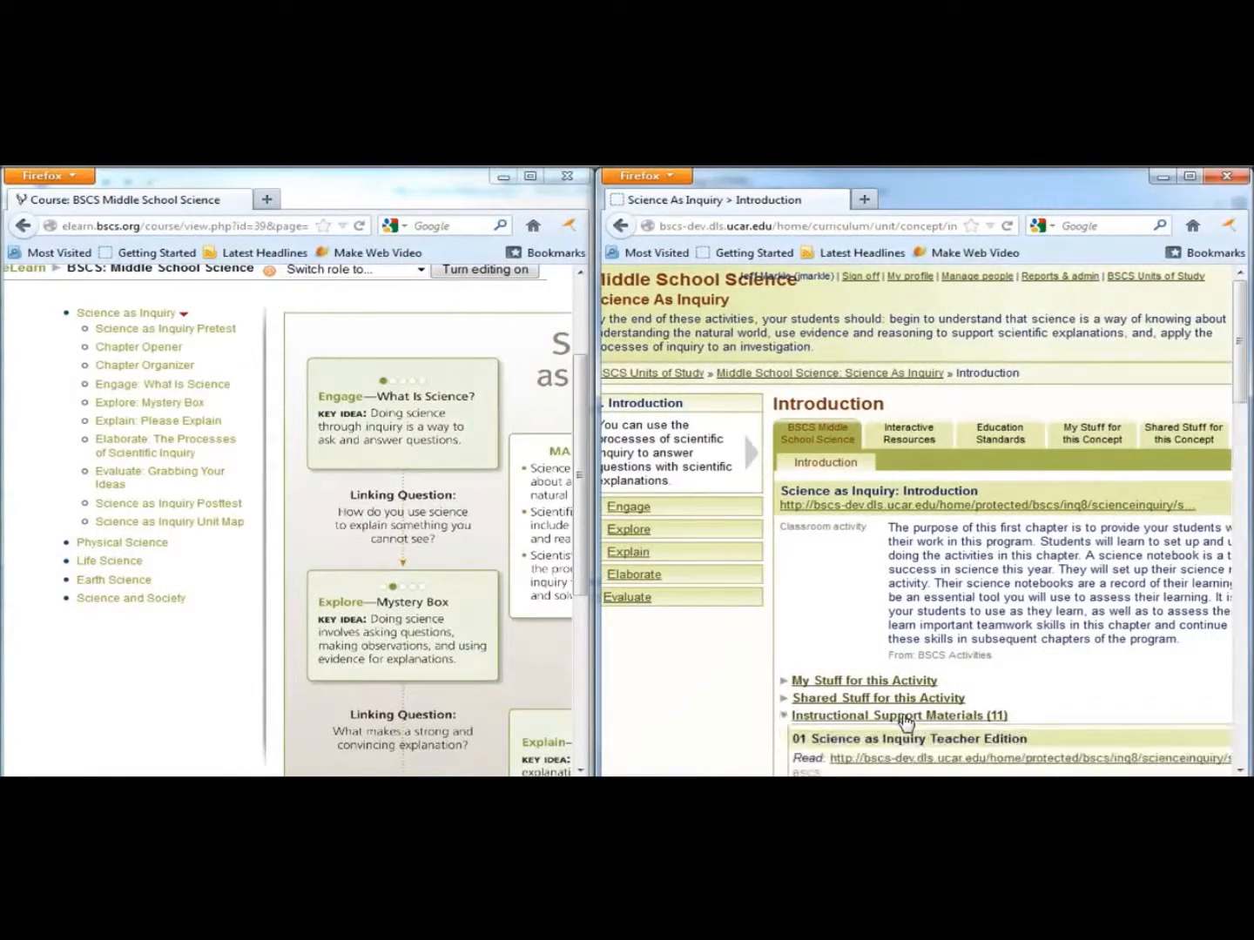
{"action": "scroll", "scroll_direction": "down", "scroll_amount": 3}
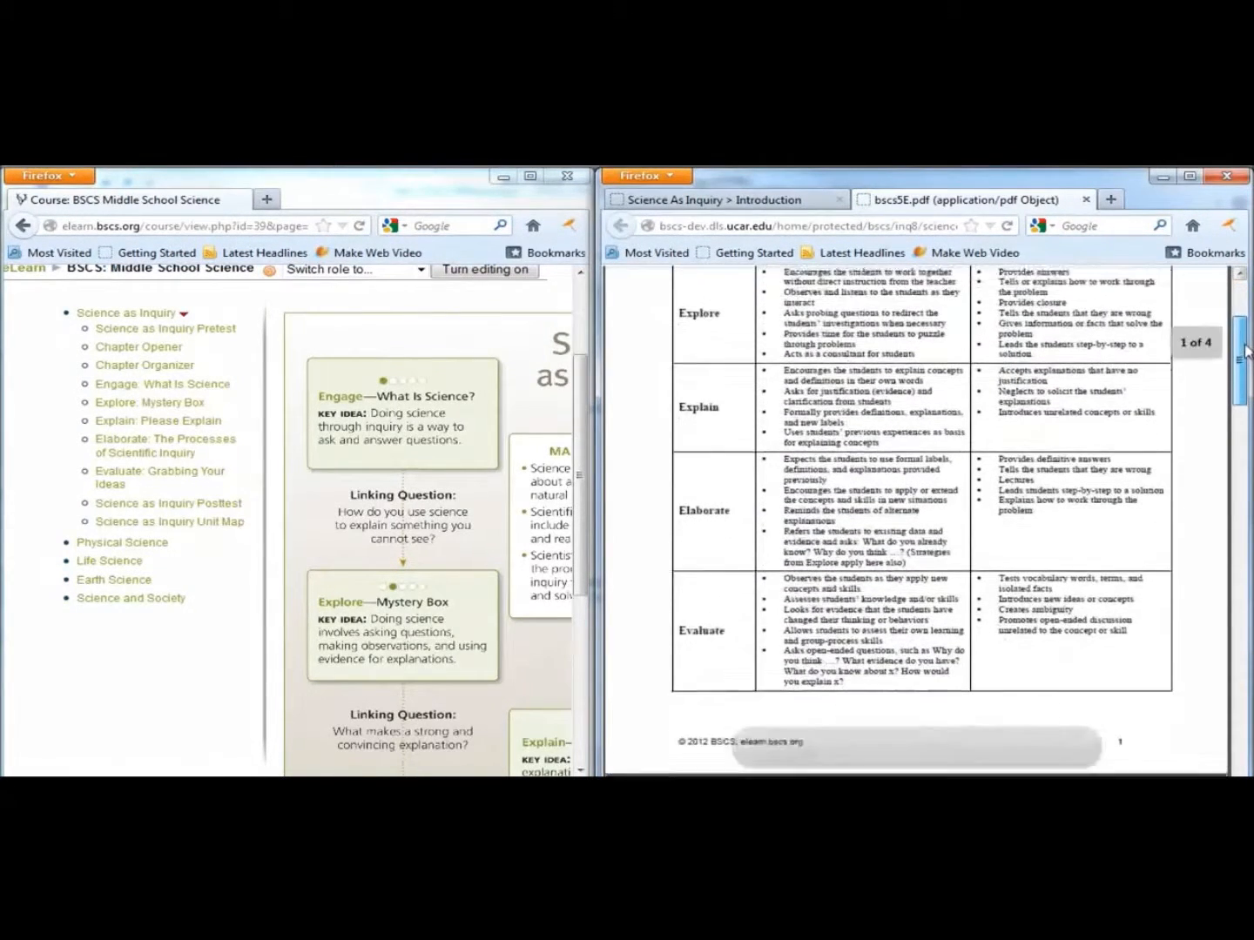
{"action": "scroll", "scroll_direction": "down", "scroll_amount": 3}
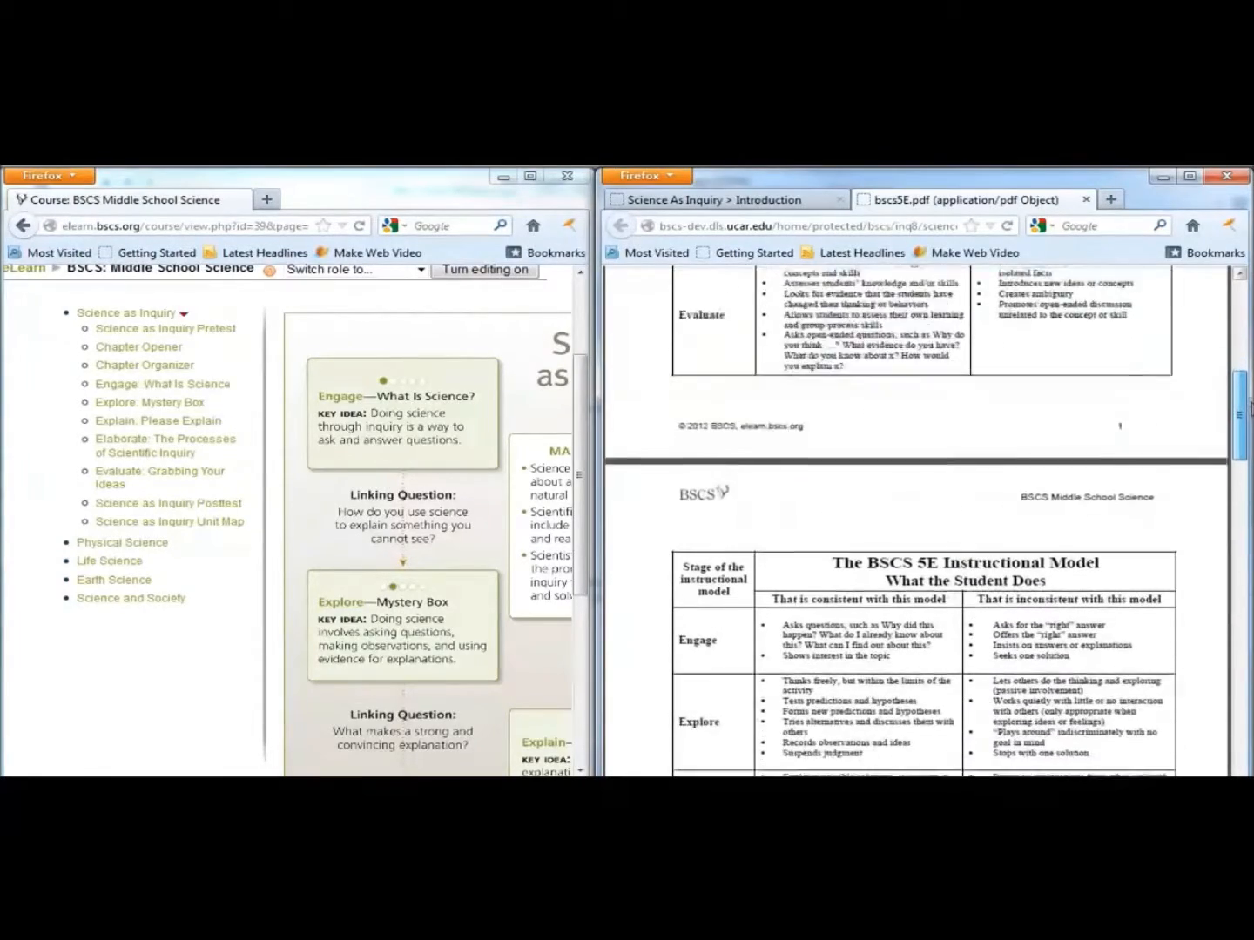
{"action": "scroll", "scroll_direction": "down", "scroll_amount": 3}
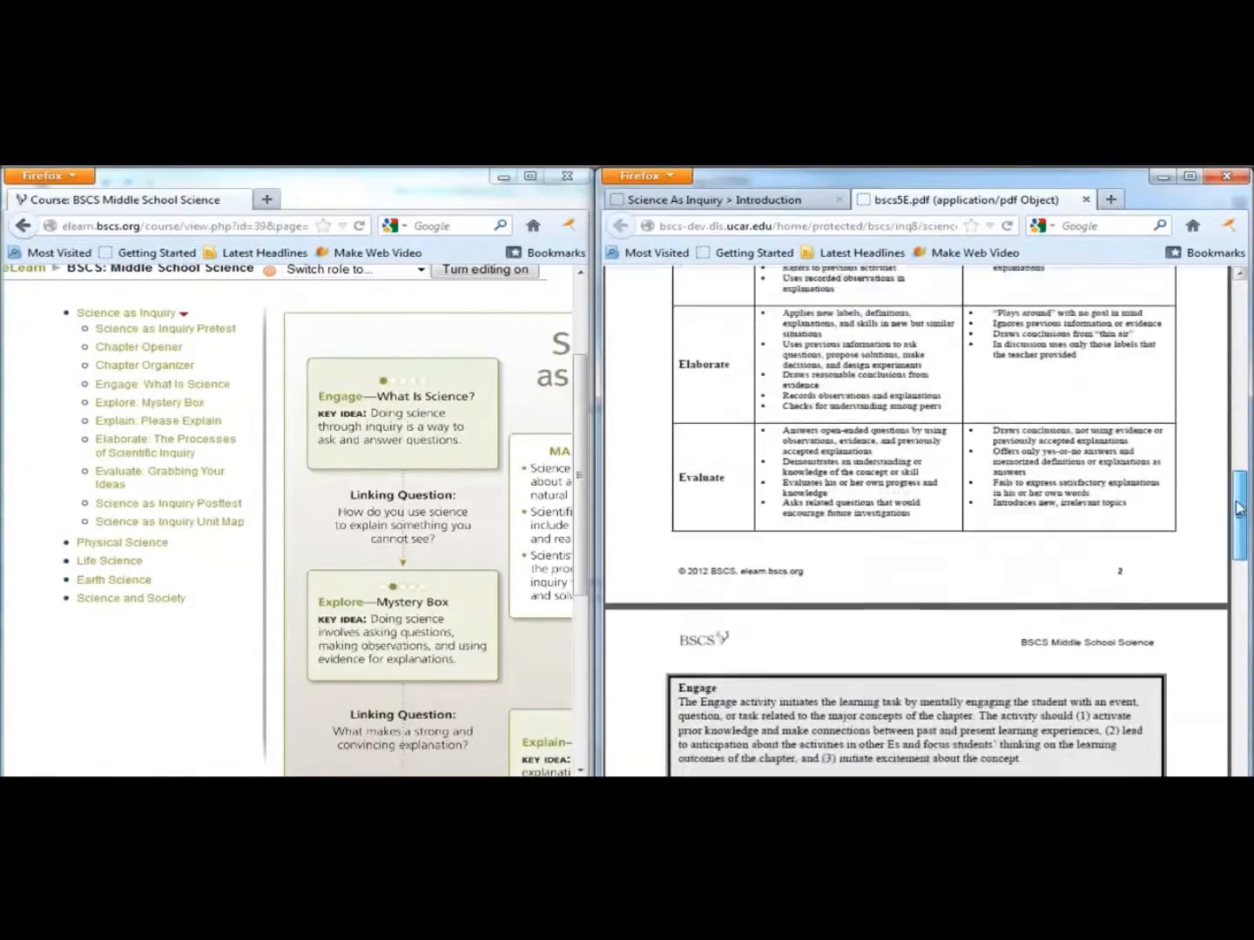
{"action": "scroll", "scroll_direction": "down", "scroll_amount": 3}
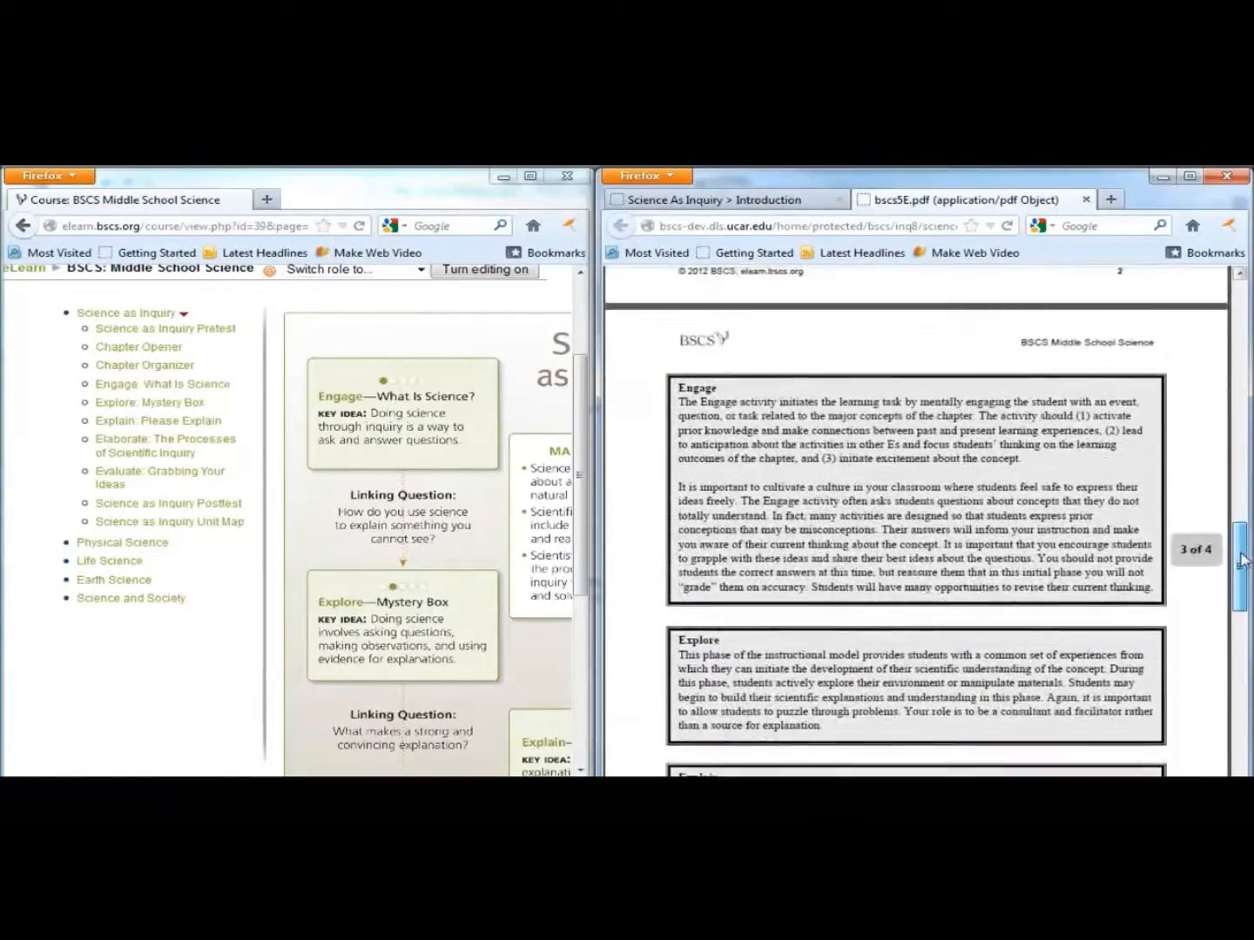
{"action": "scroll", "scroll_direction": "down", "scroll_amount": 3}
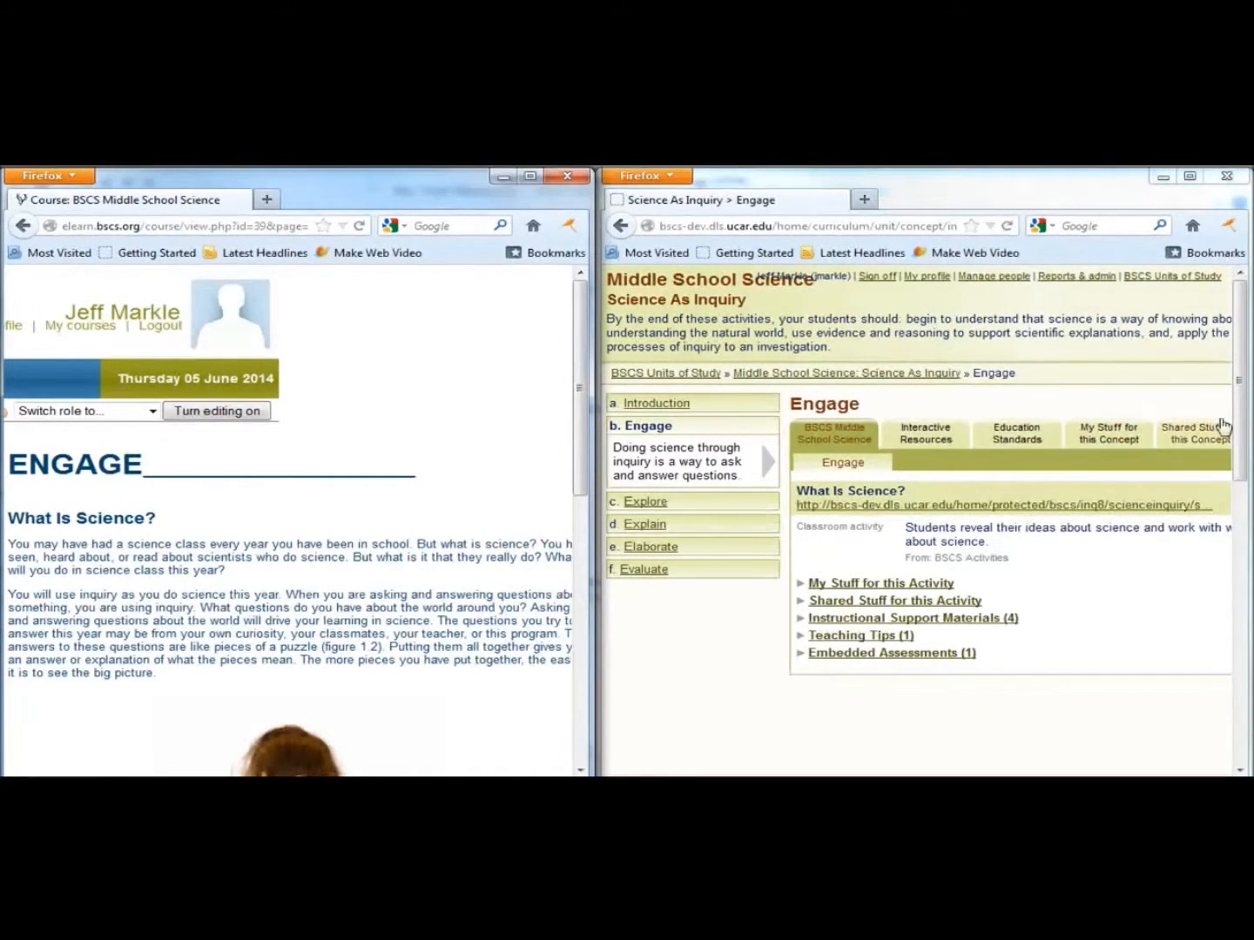
{"action": "mouse_move", "coordinate": [989, 626]}
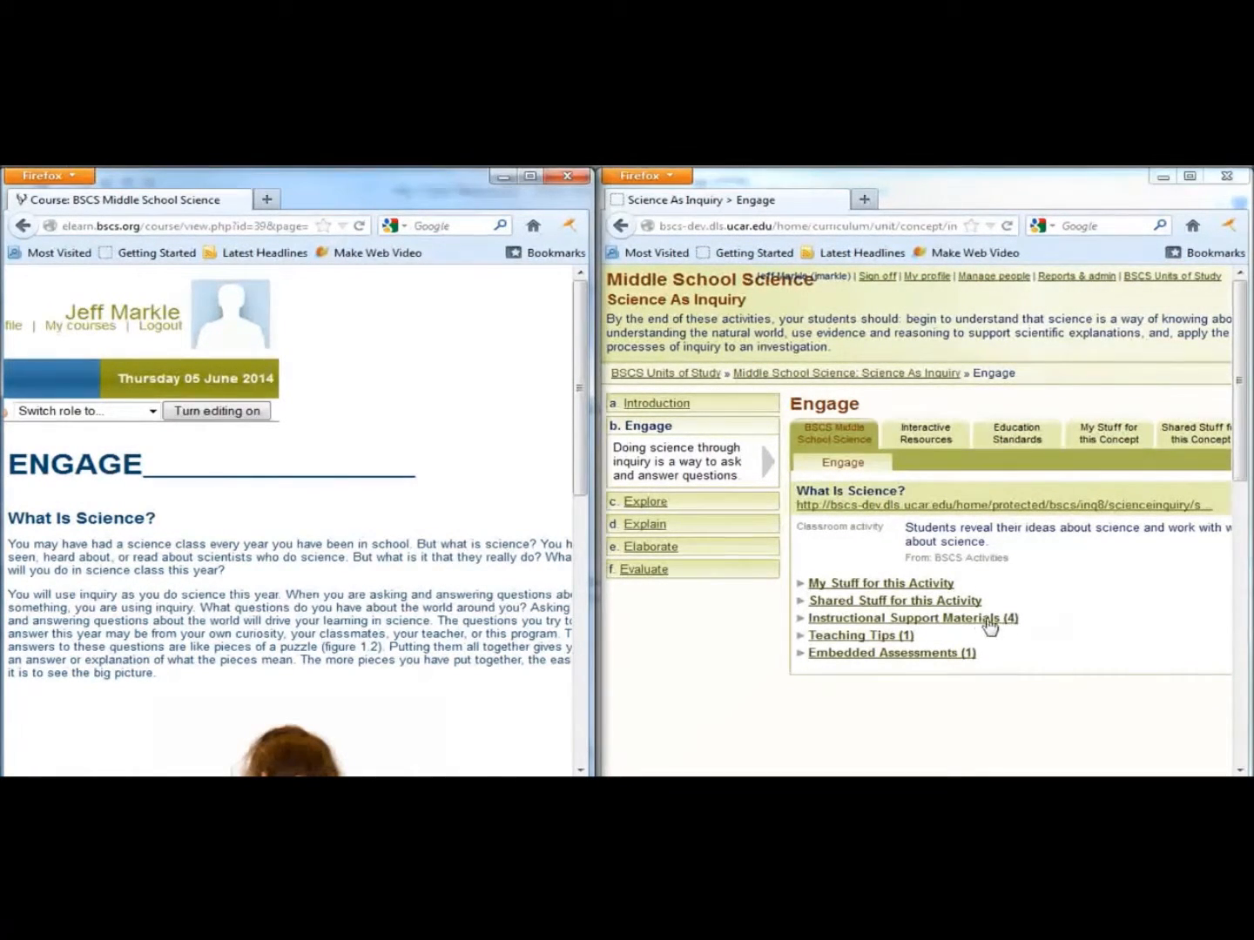
Expand the four Engage support materials and preview the Activity Overview: What is Science? PDF
{"action": "left_click", "coordinate": [909, 616]}
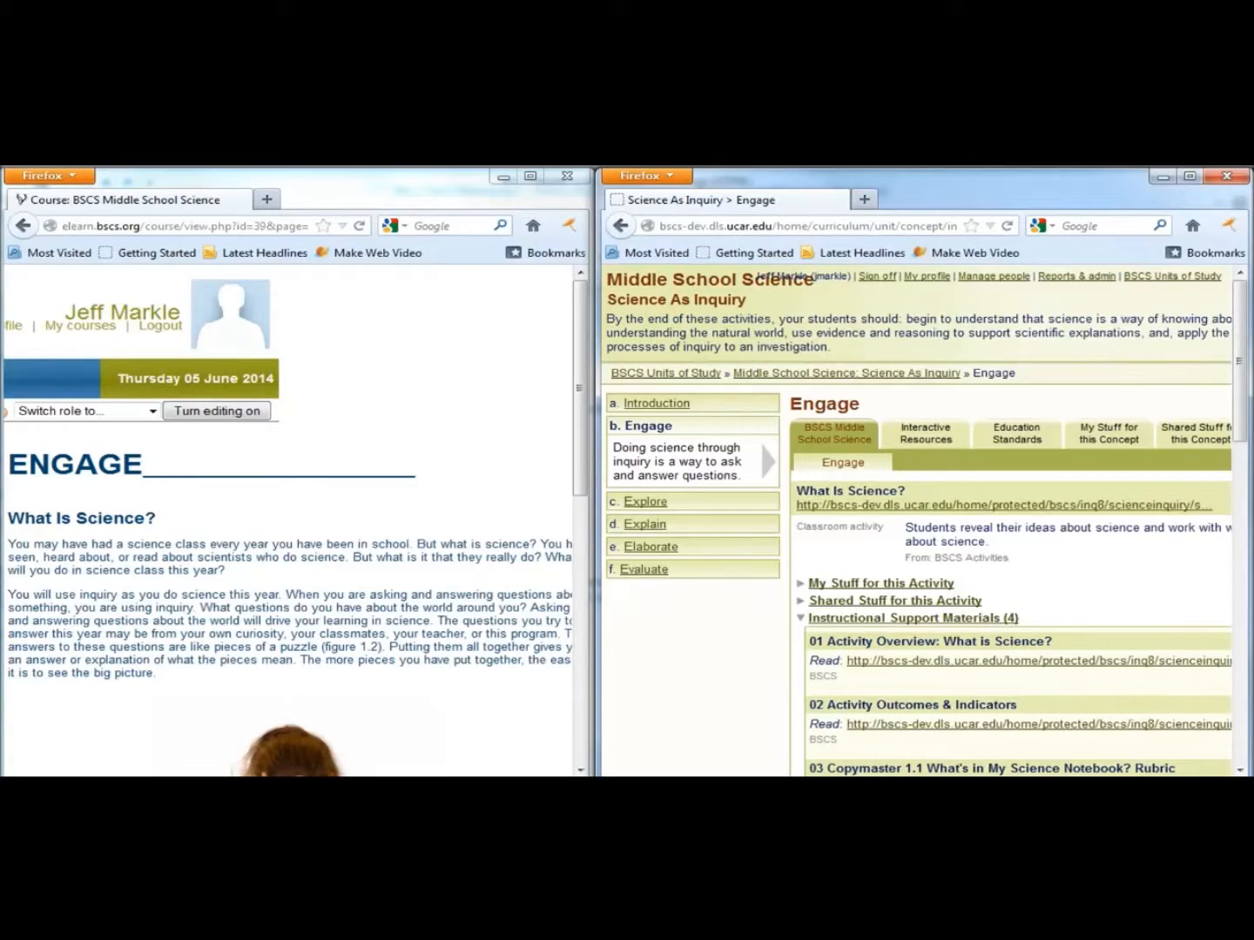
{"action": "scroll", "scroll_direction": "down", "scroll_amount": 3}
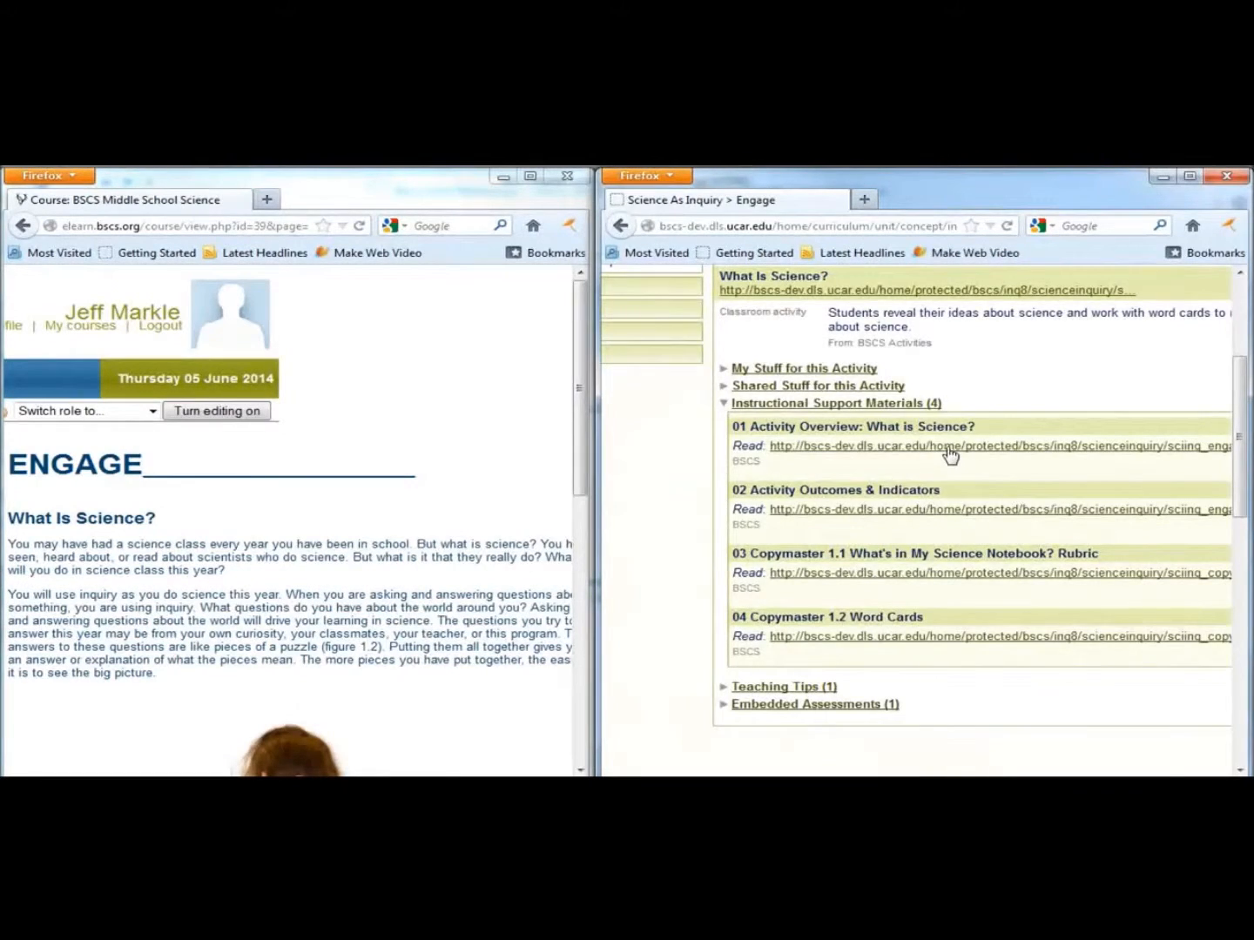
{"action": "left_click", "coordinate": [949, 446]}
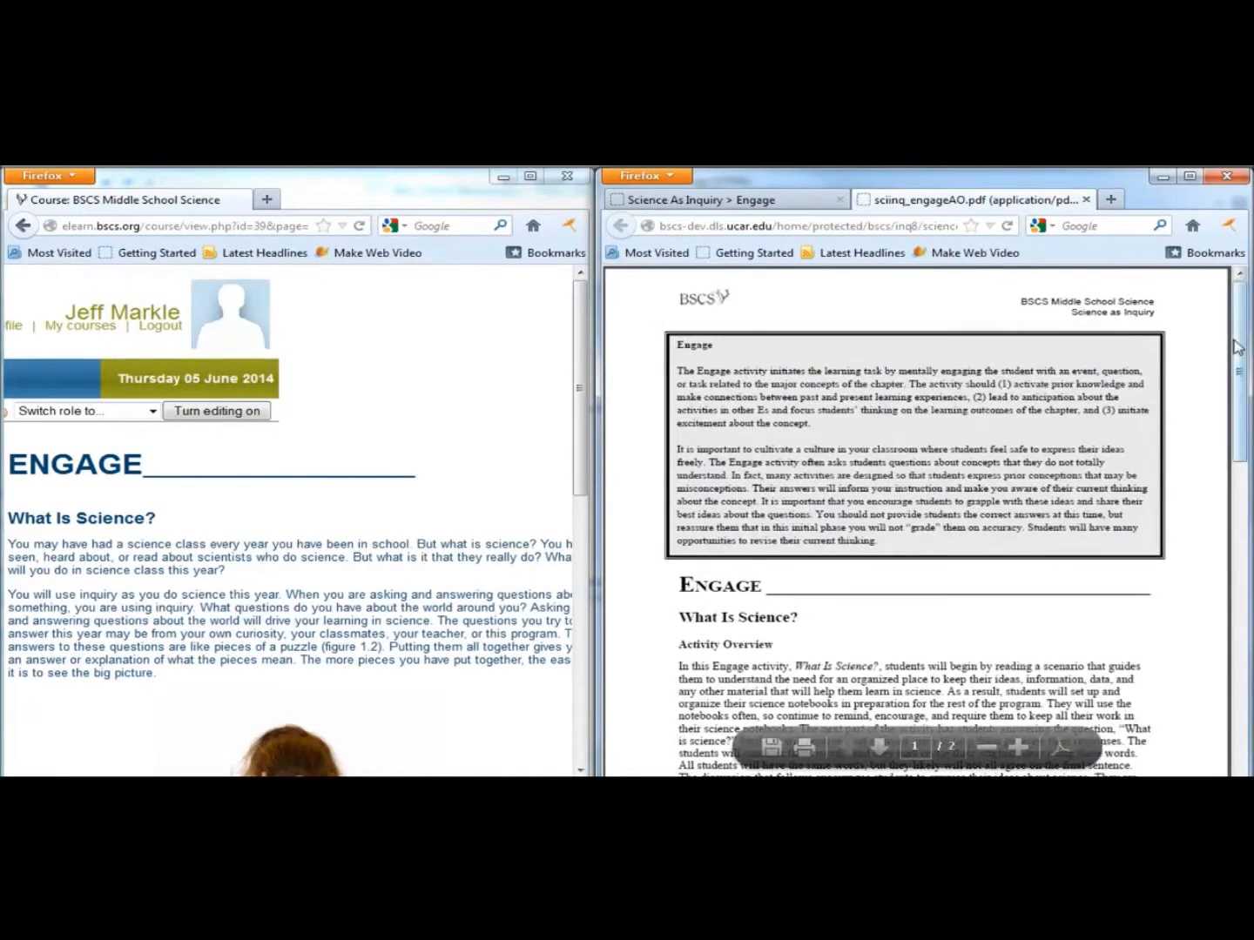
{"action": "scroll", "scroll_direction": "down", "scroll_amount": 3}
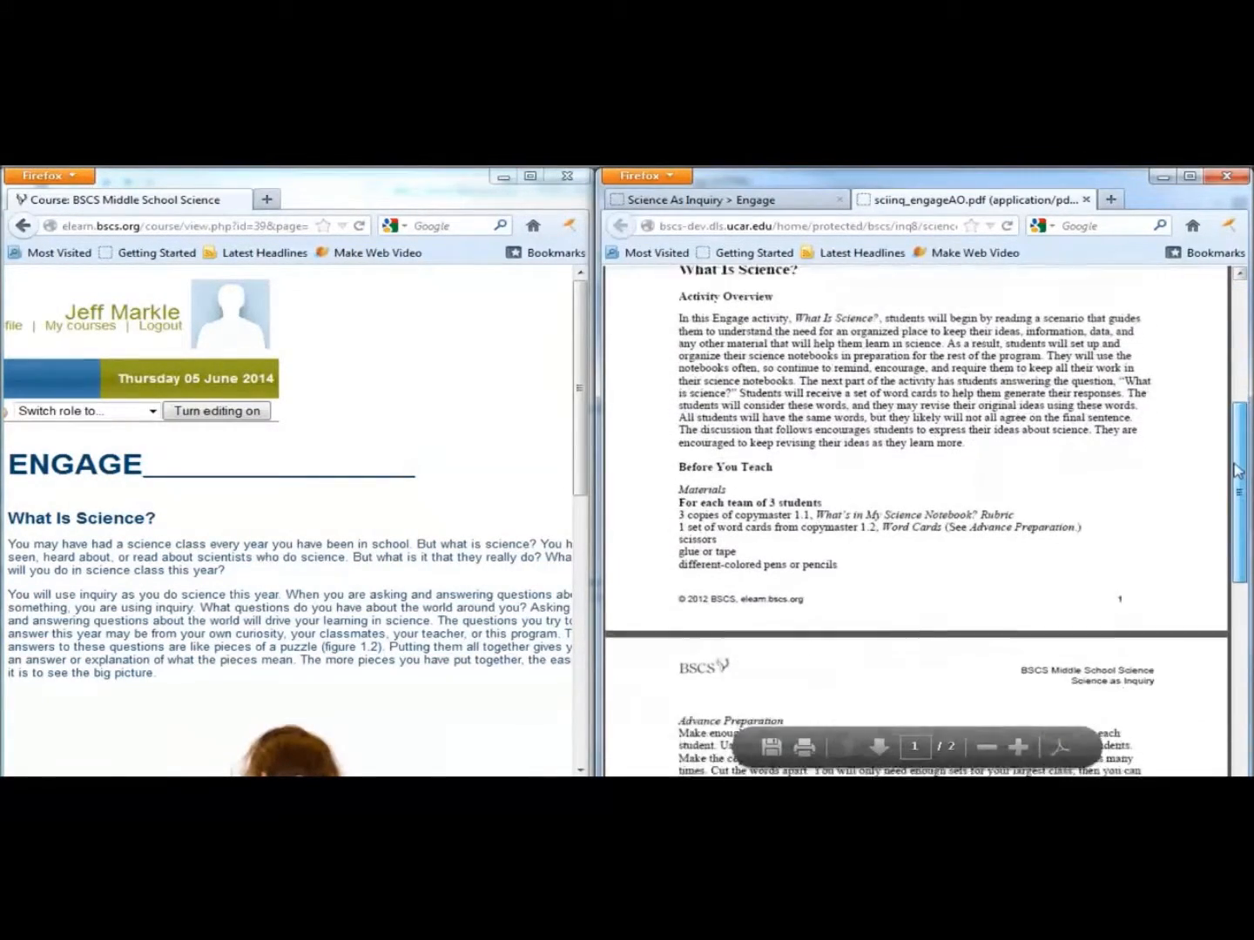
{"action": "scroll", "scroll_direction": "down", "scroll_amount": 3}
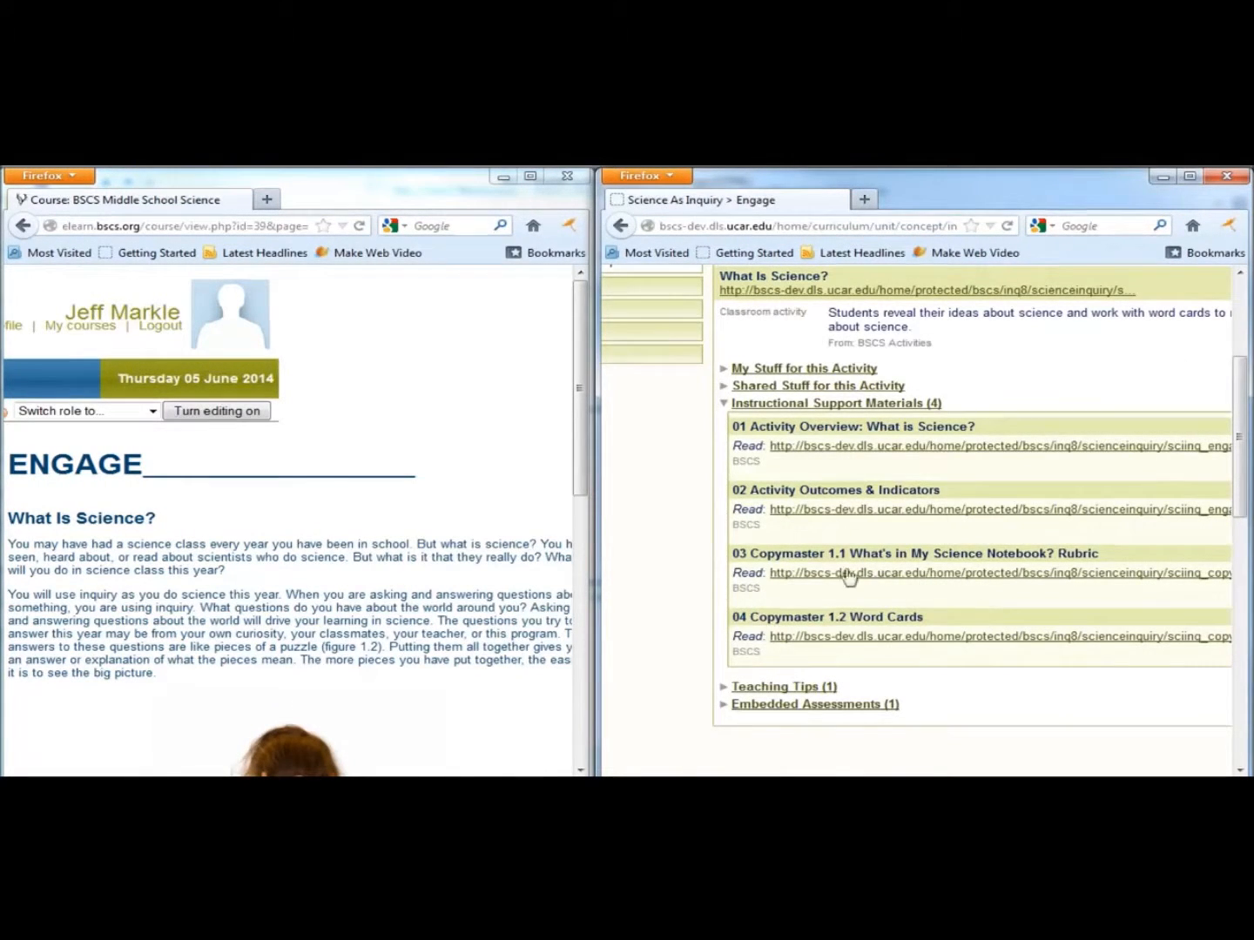
{"action": "mouse_move", "coordinate": [1024, 756]}
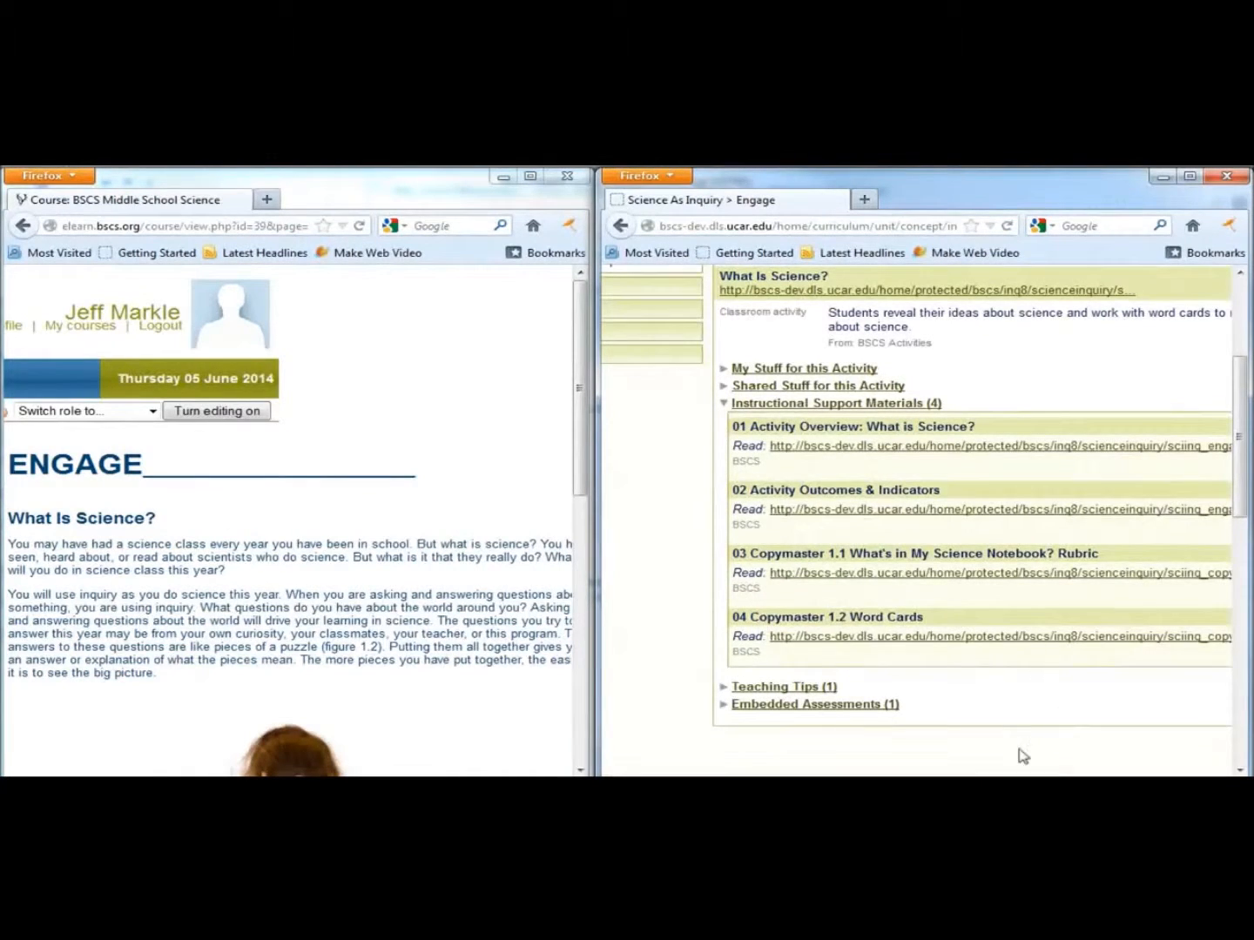
{"action": "mouse_move", "coordinate": [989, 745]}
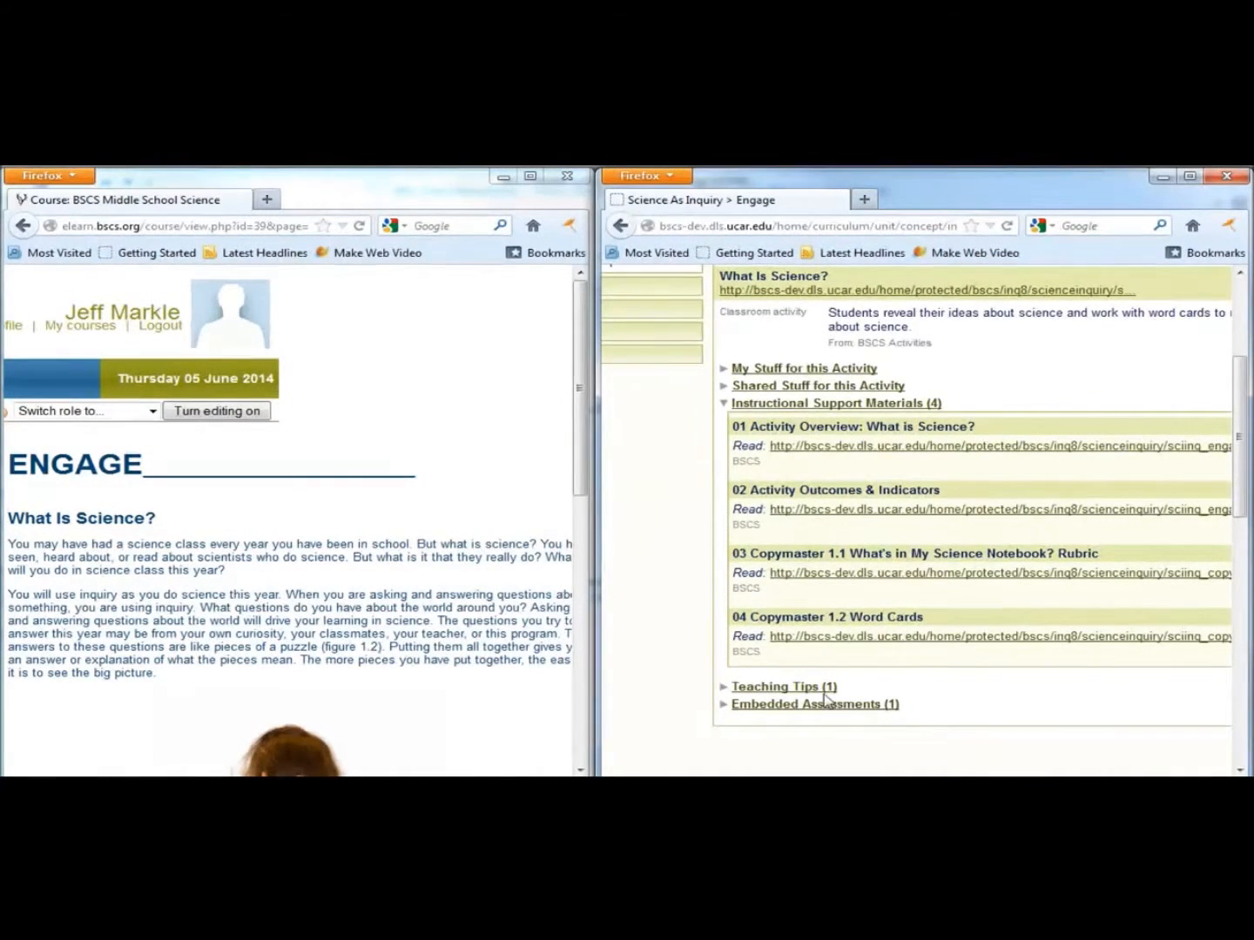
Expand Teaching Tips and read sciinq_engageStrategies.pdf (Getting Started, Process & Procedure) through page 4
{"action": "left_click", "coordinate": [784, 686]}
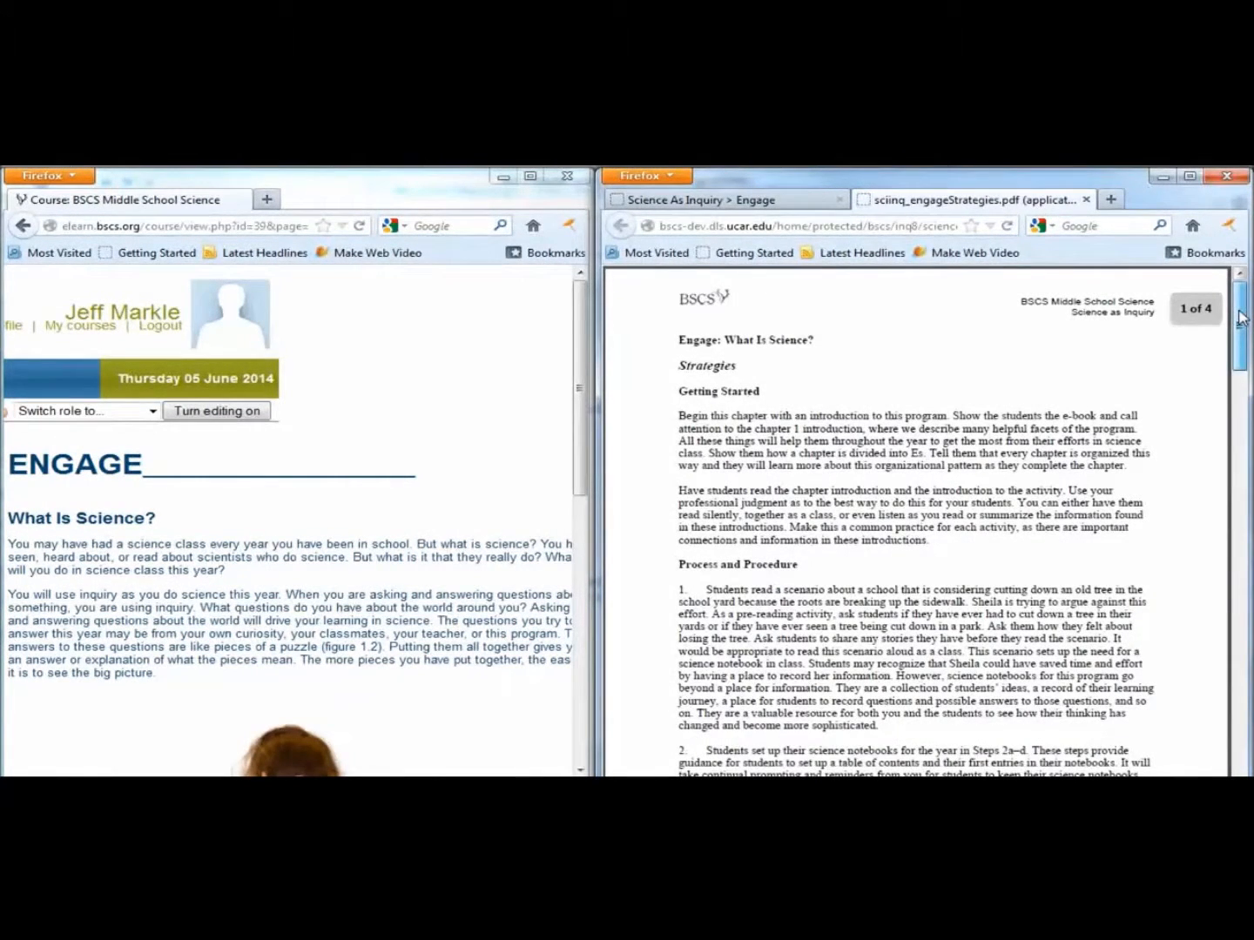
{"action": "scroll", "scroll_direction": "down", "scroll_amount": 3}
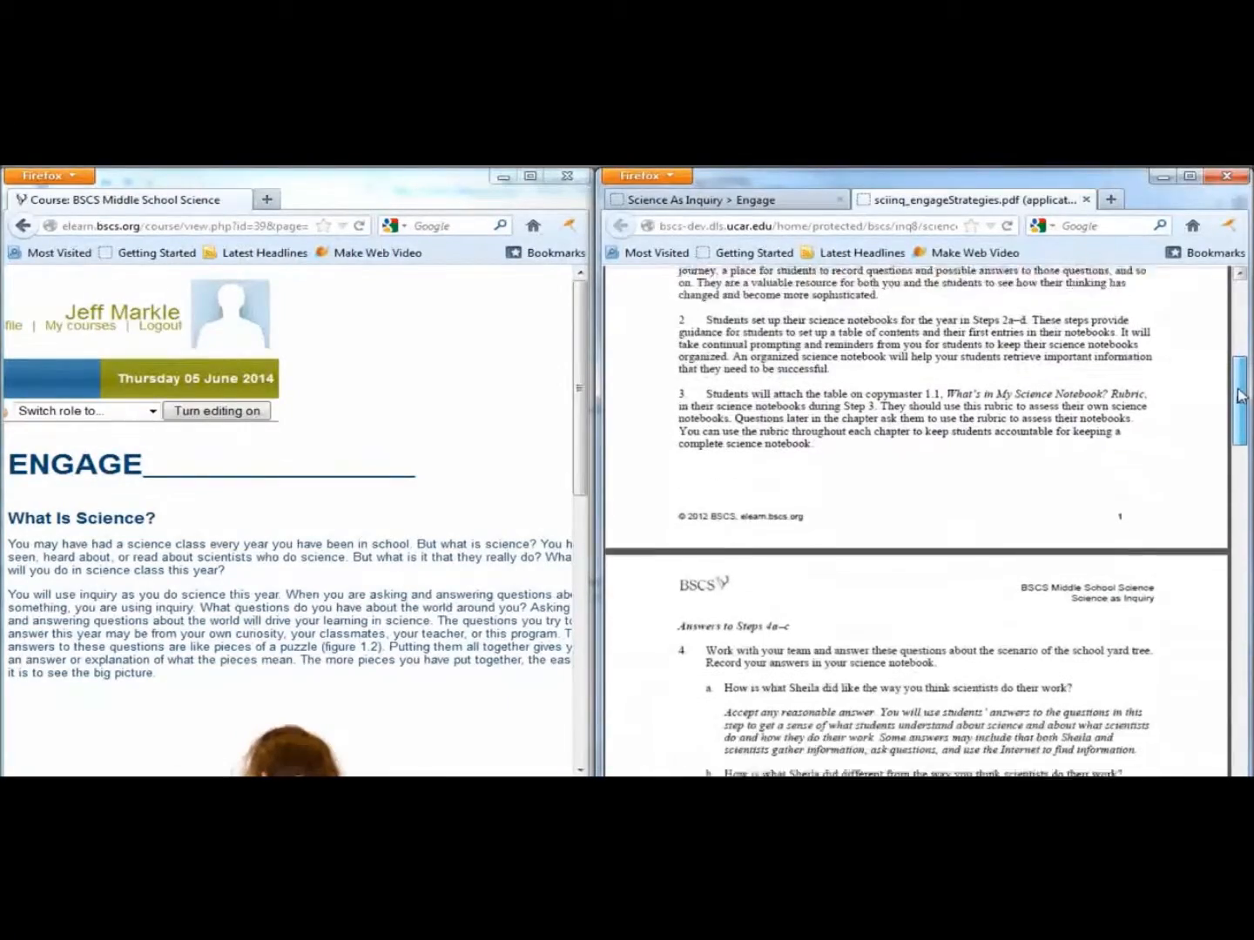
{"action": "scroll", "scroll_direction": "down", "scroll_amount": 3}
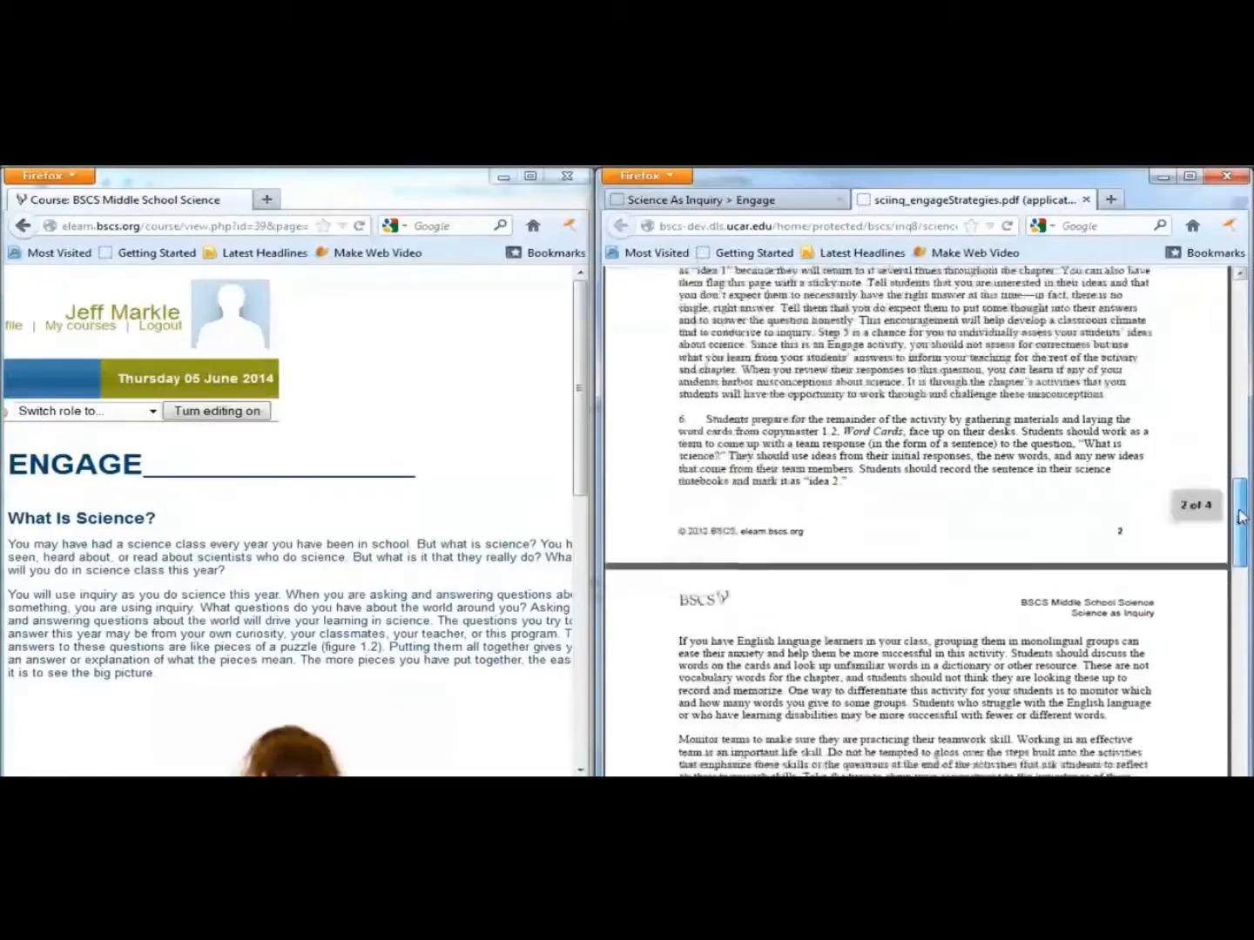
{"action": "scroll", "scroll_direction": "down", "scroll_amount": 3}
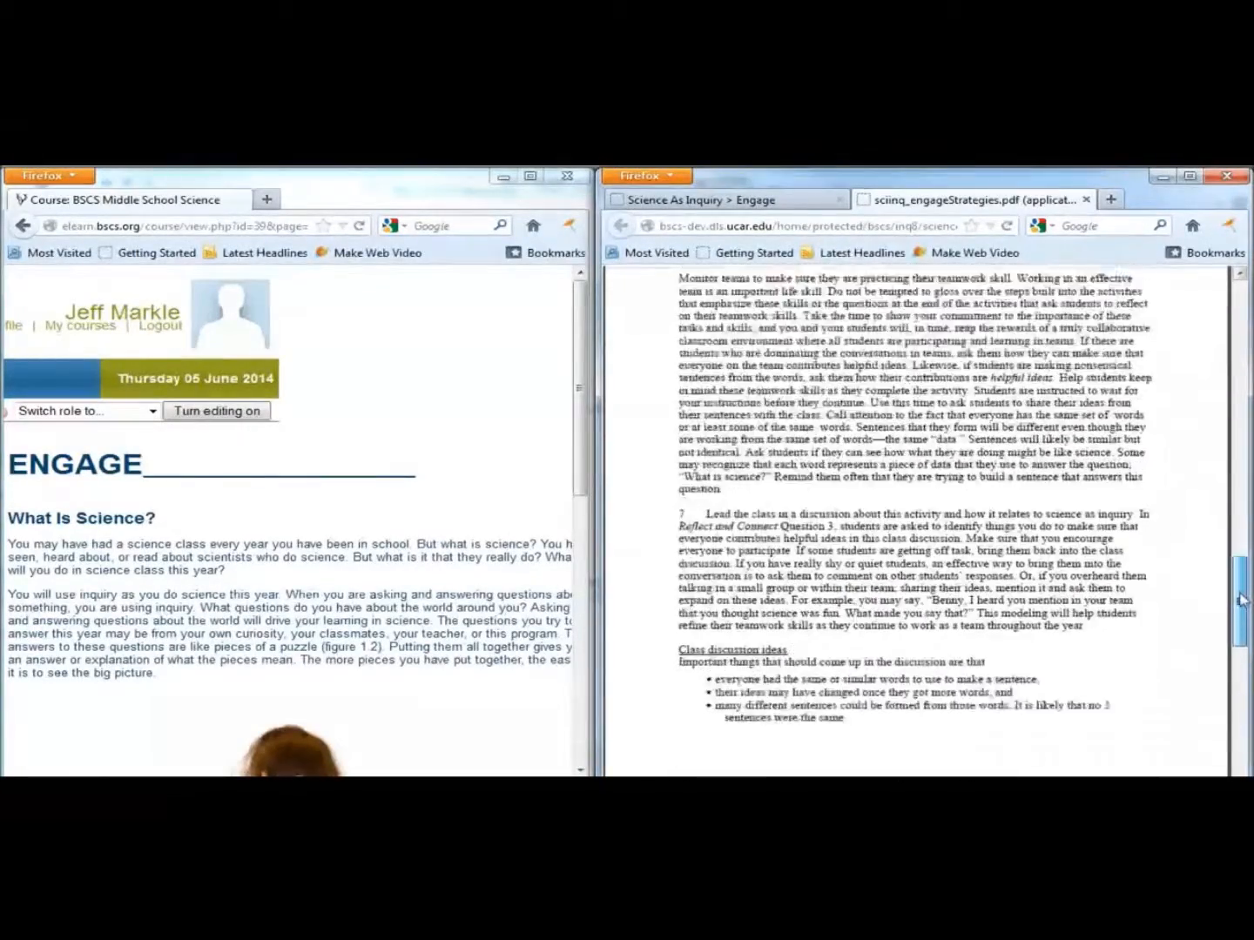
{"action": "scroll", "scroll_direction": "down", "scroll_amount": 3}
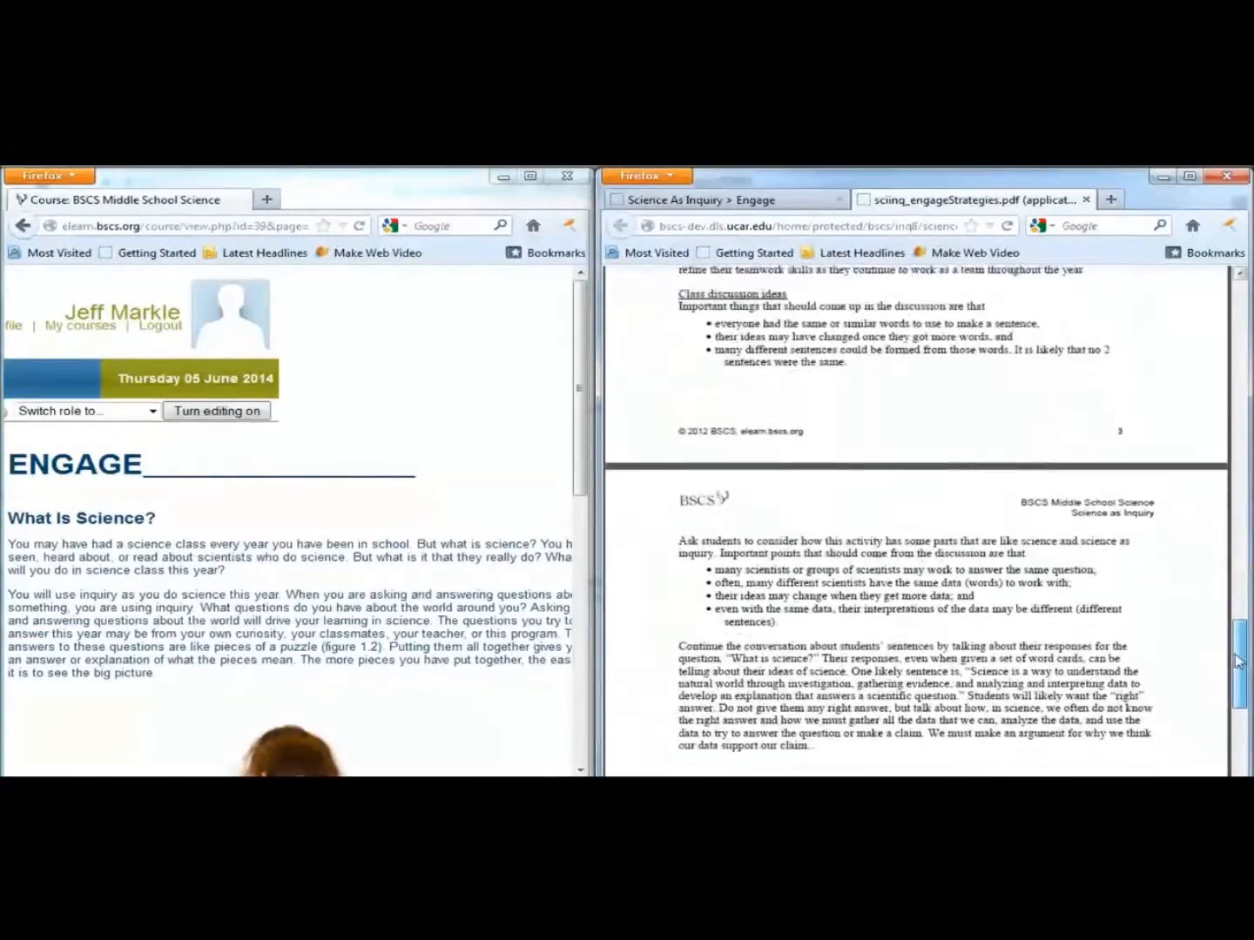
{"action": "scroll", "scroll_direction": "down", "scroll_amount": 3}
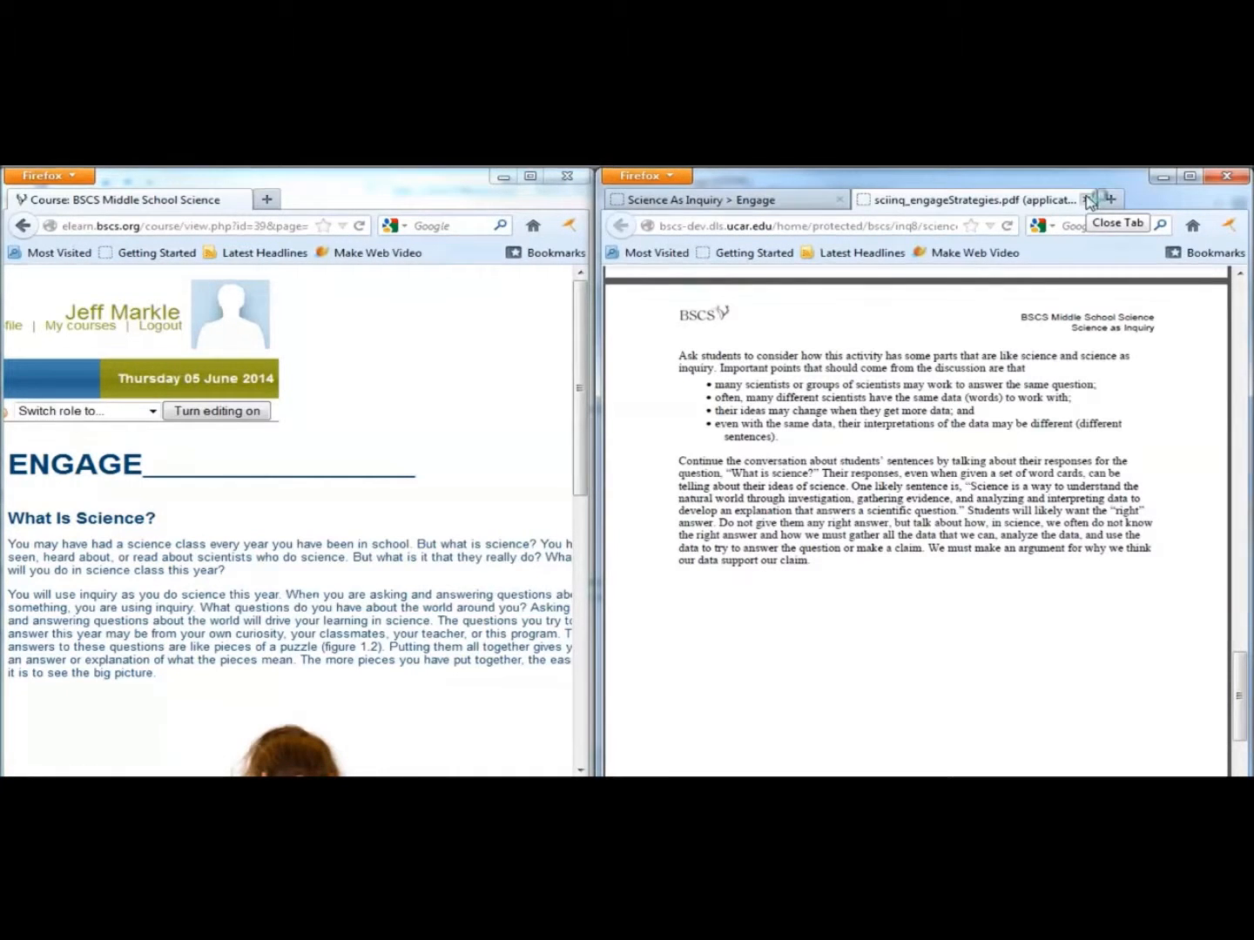
Close the strategies PDF and expand Embedded Assessments down to Individual Assessment Opportunities
{"action": "left_click", "coordinate": [1087, 198]}
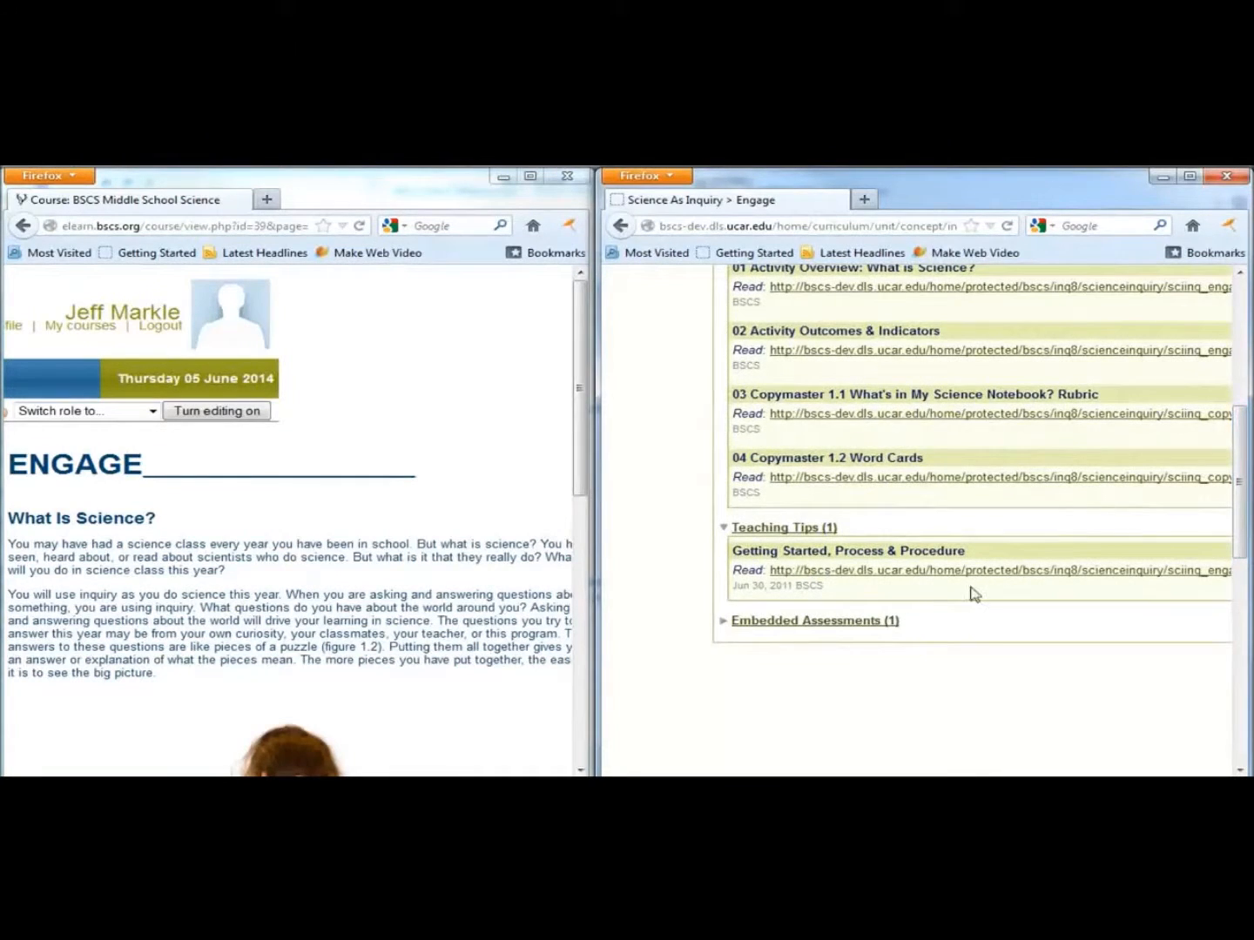
{"action": "left_click", "coordinate": [807, 620]}
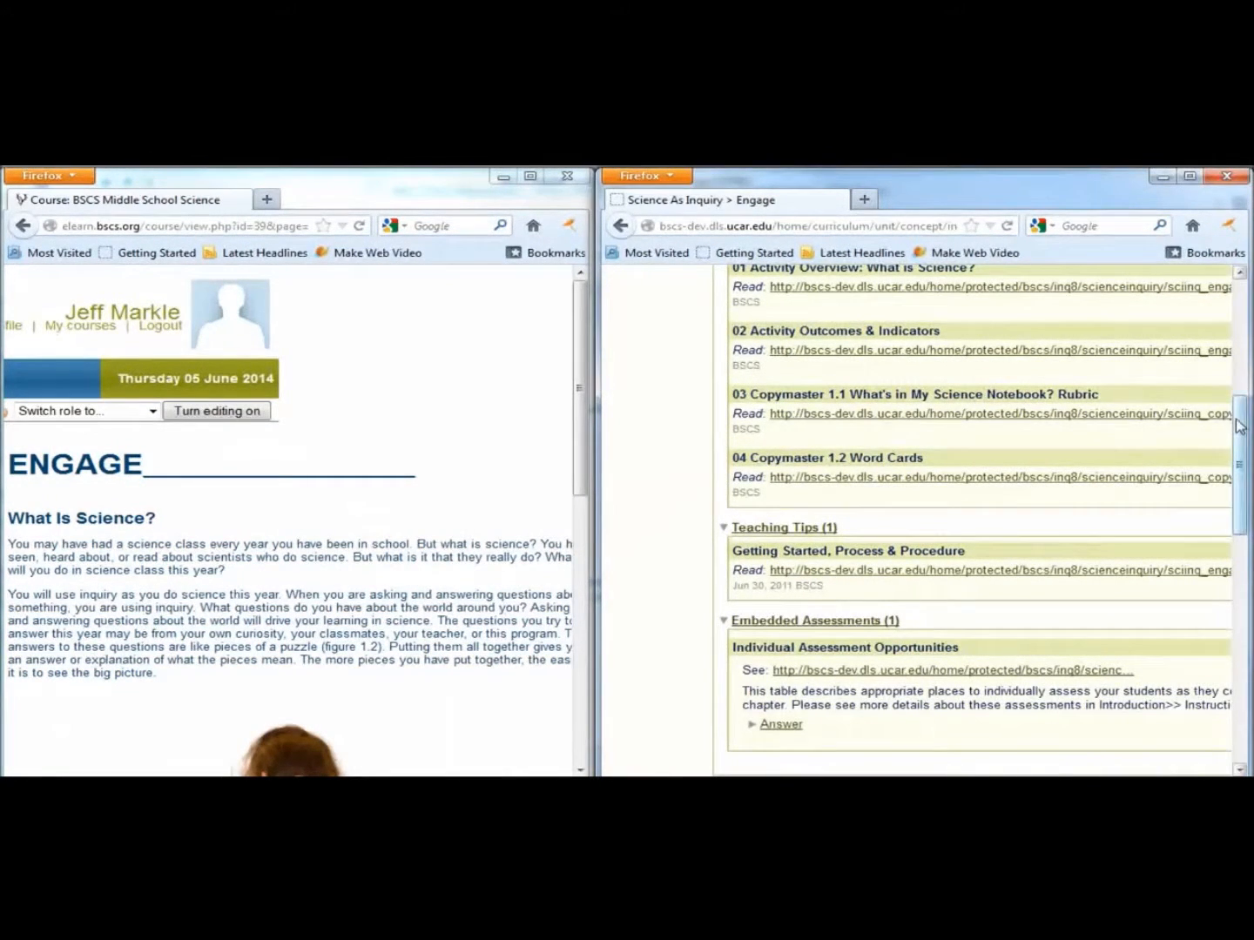
{"action": "scroll", "scroll_direction": "down", "scroll_amount": 3}
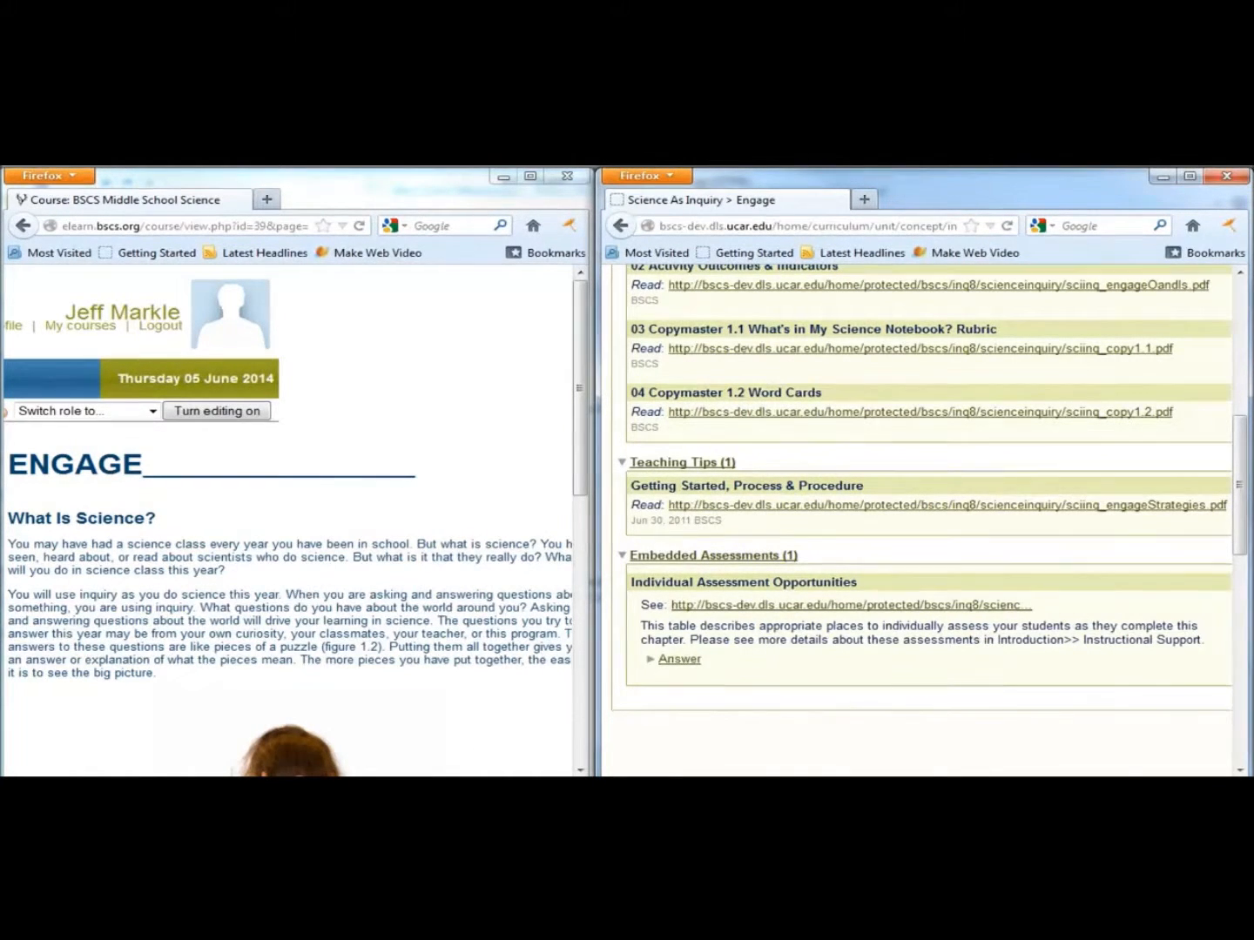
{"action": "mouse_move", "coordinate": [948, 728]}
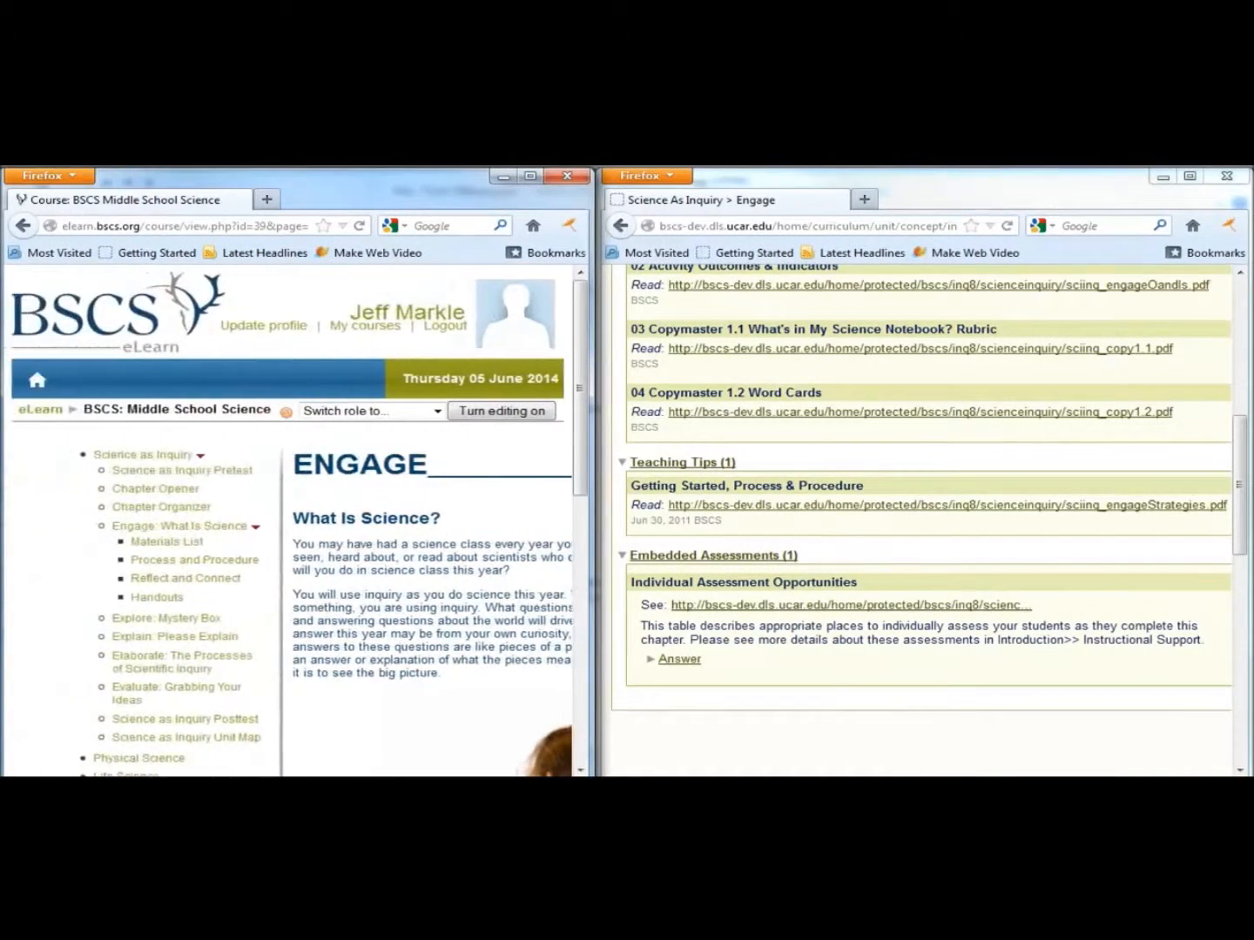
Expand Physical Science in the eLearn course menu, listing its unit opener and three chapters
{"action": "scroll", "scroll_direction": "down", "scroll_amount": 3}
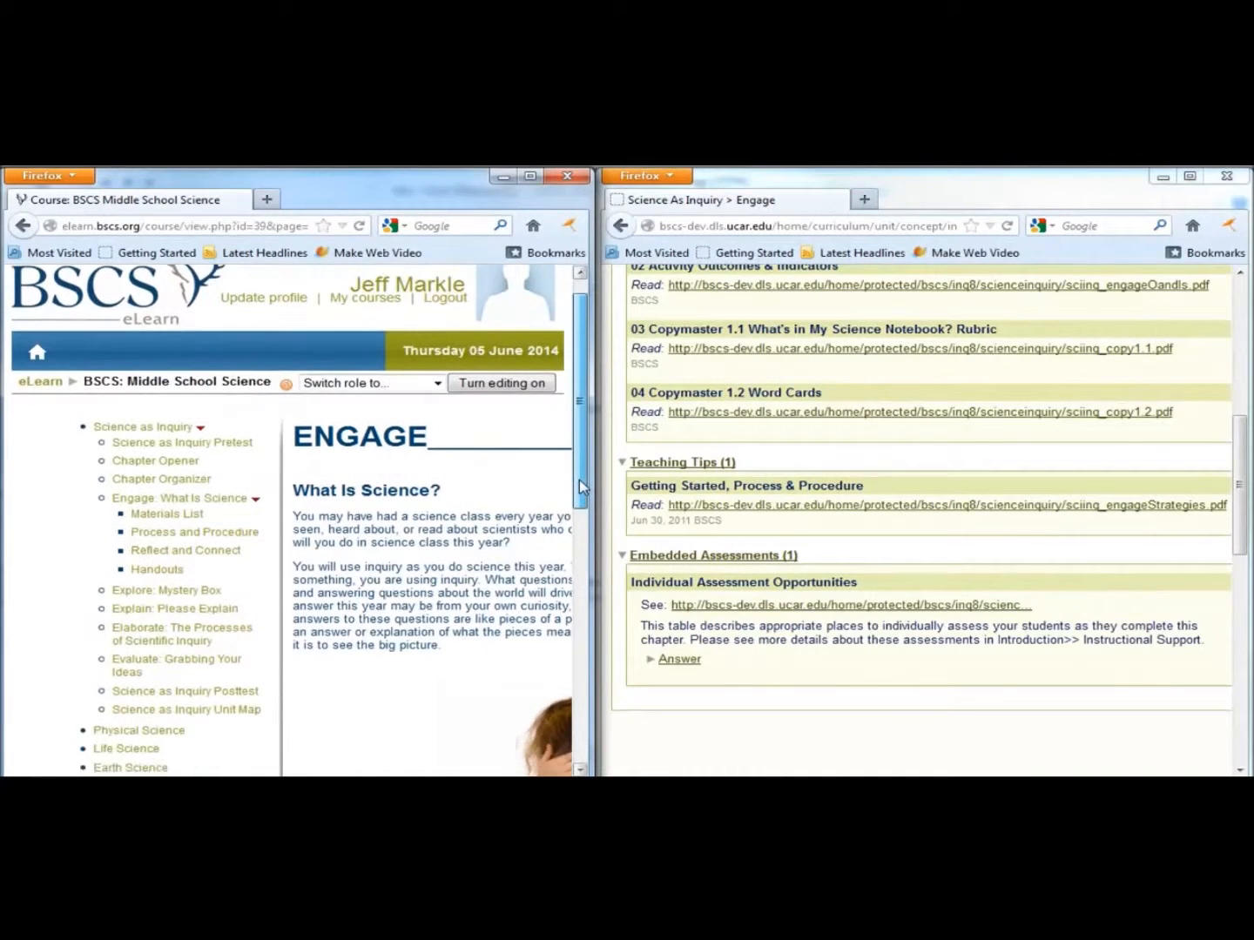
{"action": "scroll", "scroll_direction": "down", "scroll_amount": 3}
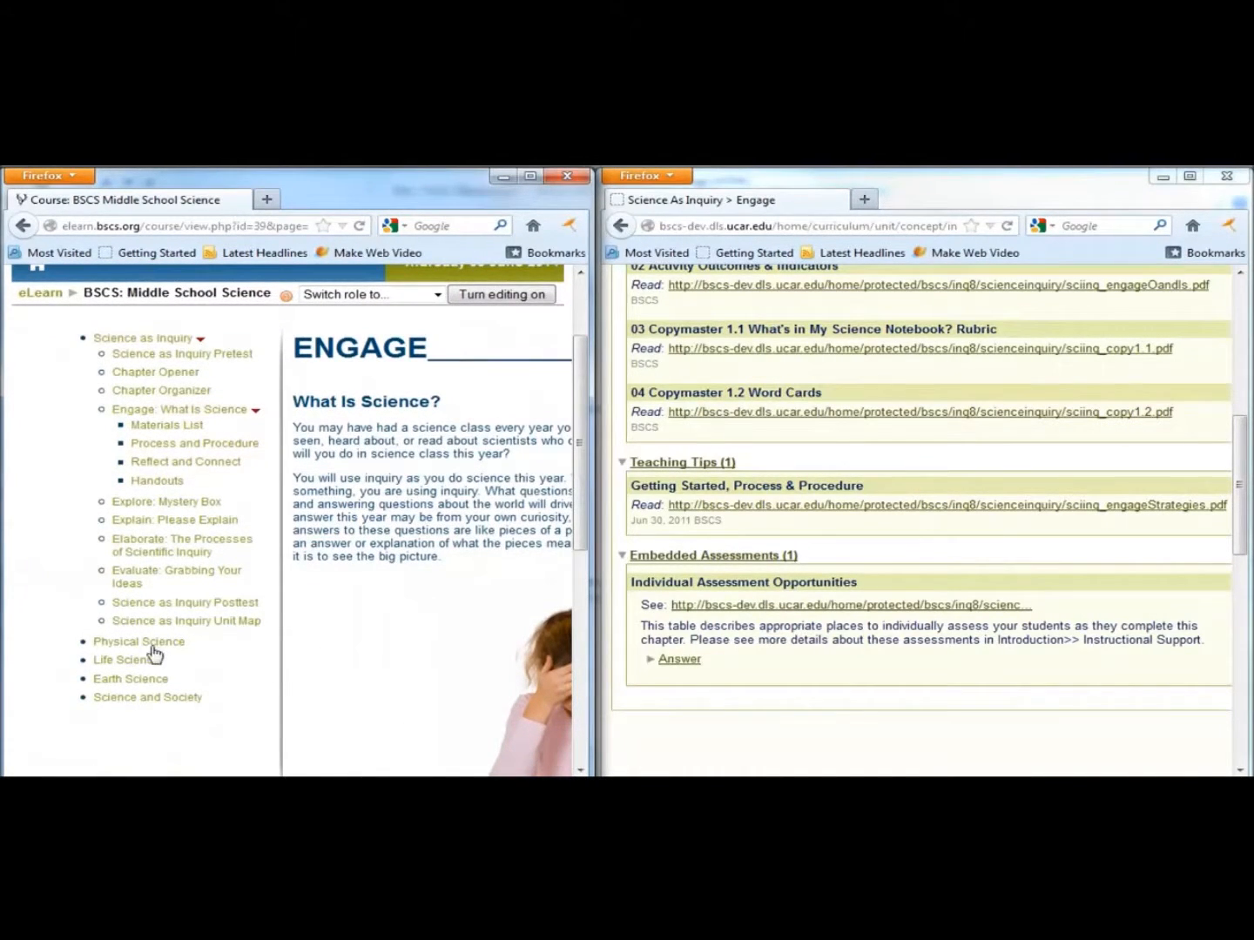
{"action": "mouse_move", "coordinate": [195, 686]}
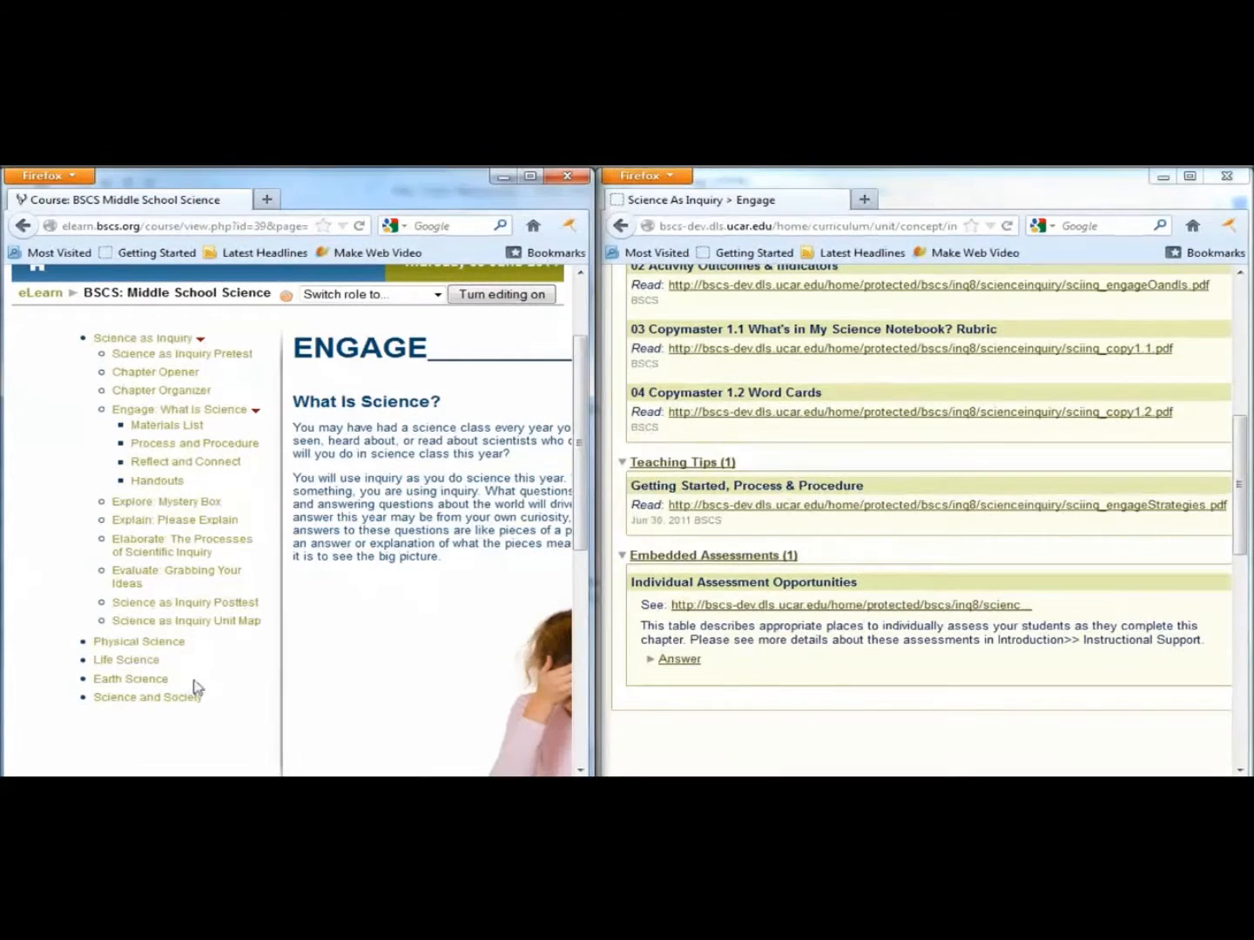
{"action": "left_click", "coordinate": [140, 642]}
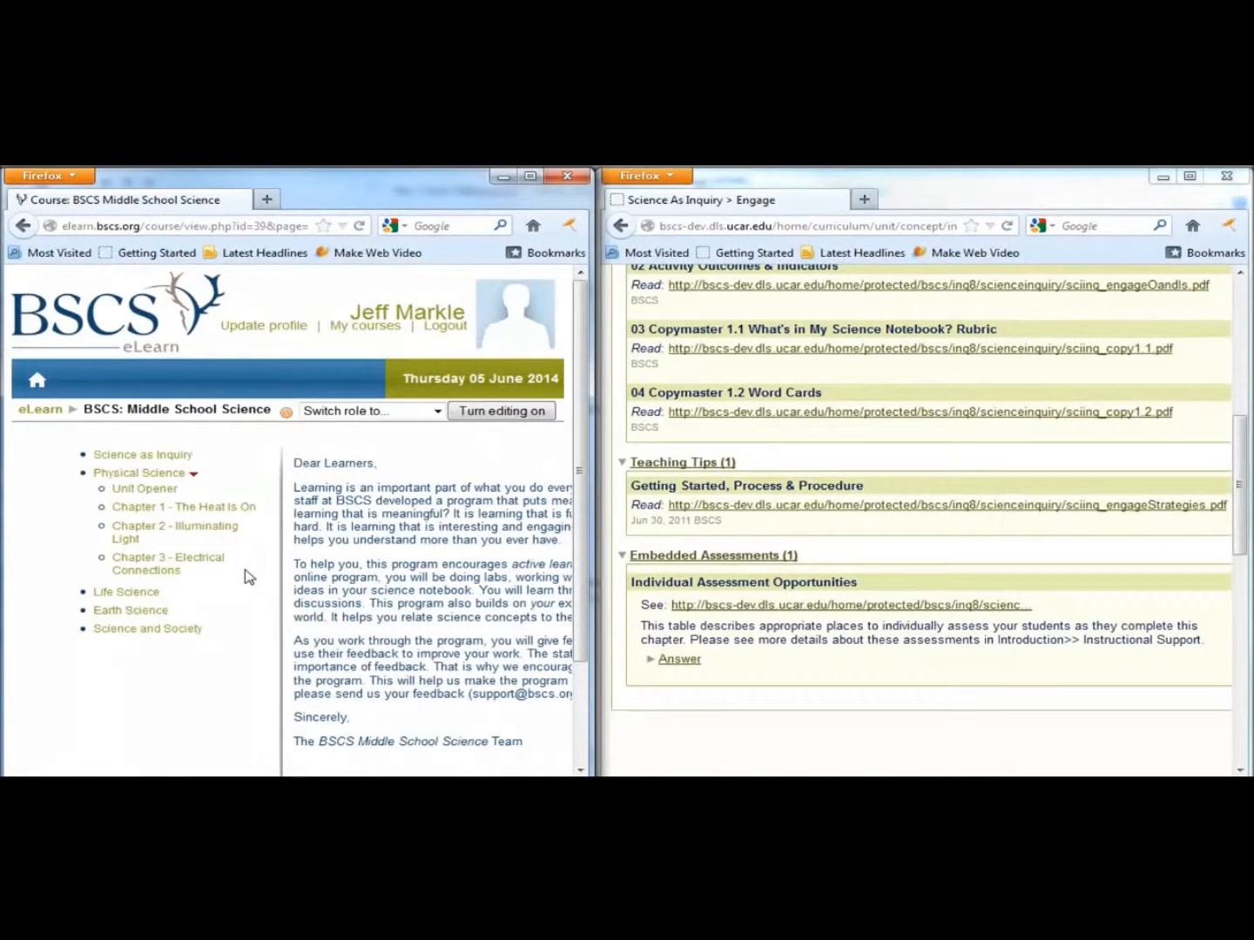
{"action": "mouse_move", "coordinate": [218, 724]}
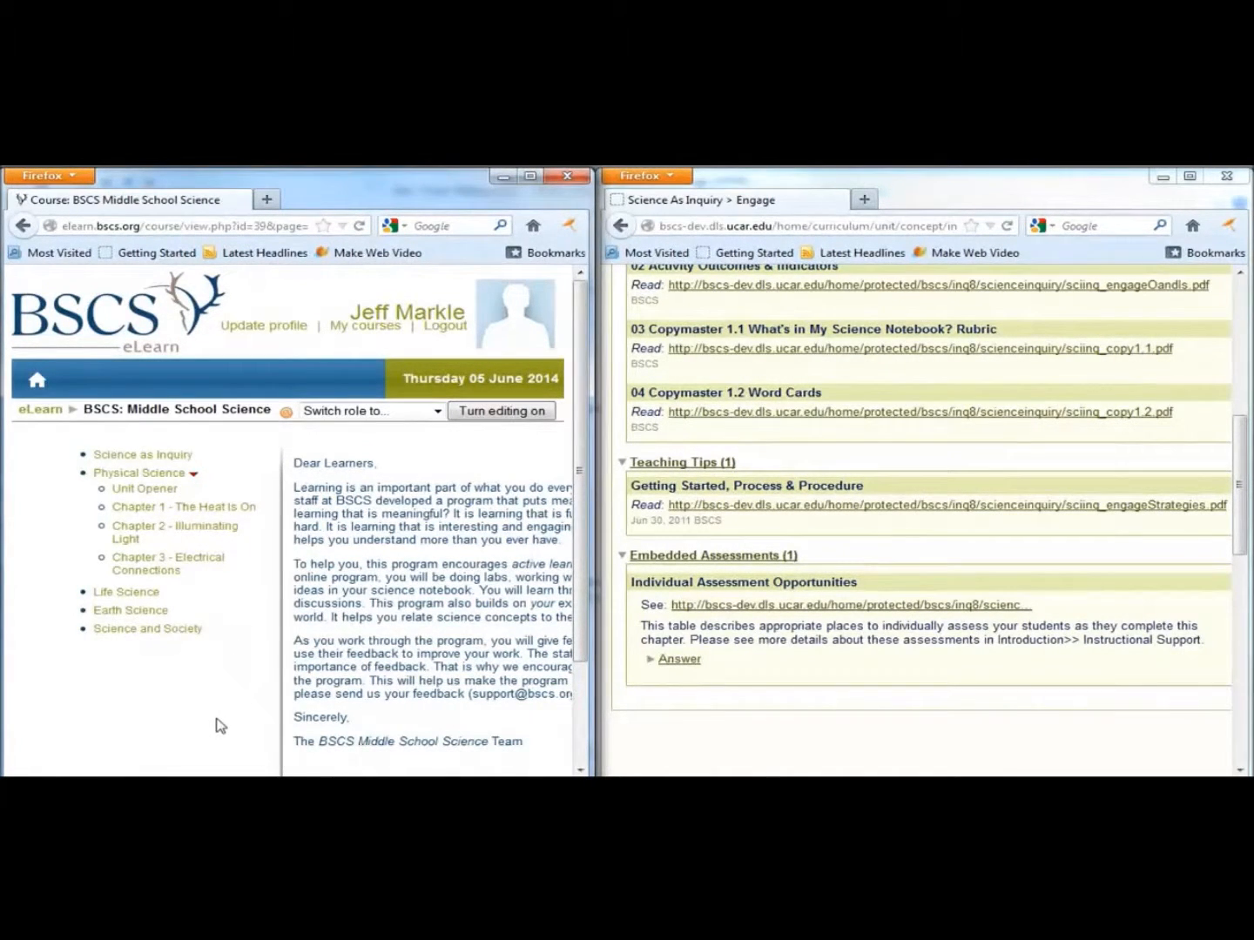